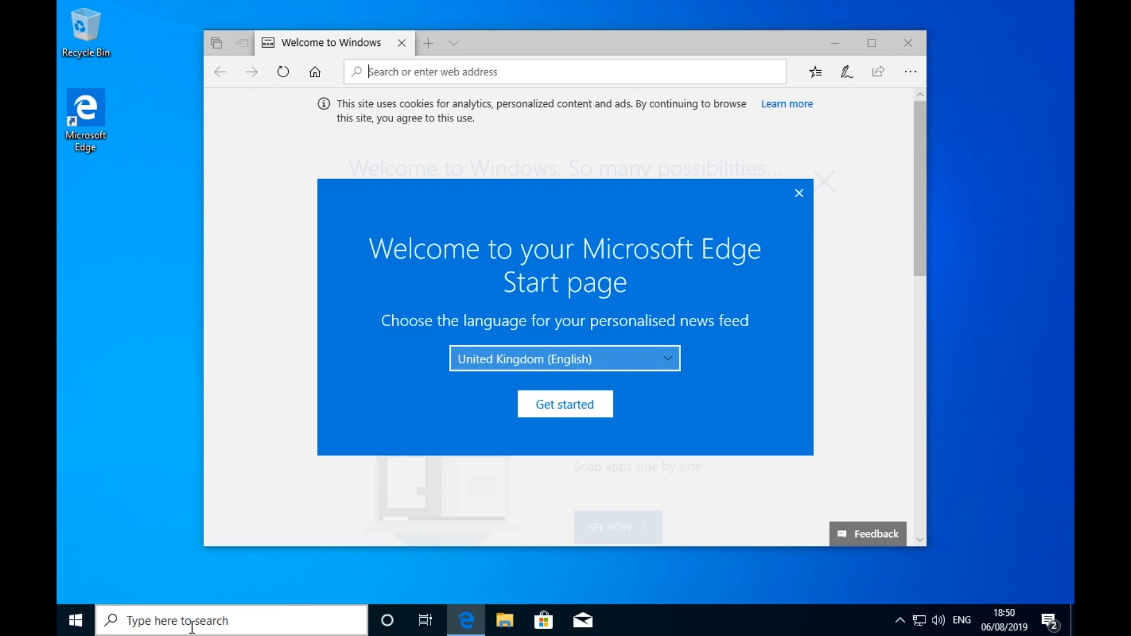
Close the Microsoft Edge welcome window to reveal the empty desktop
click(907, 43)
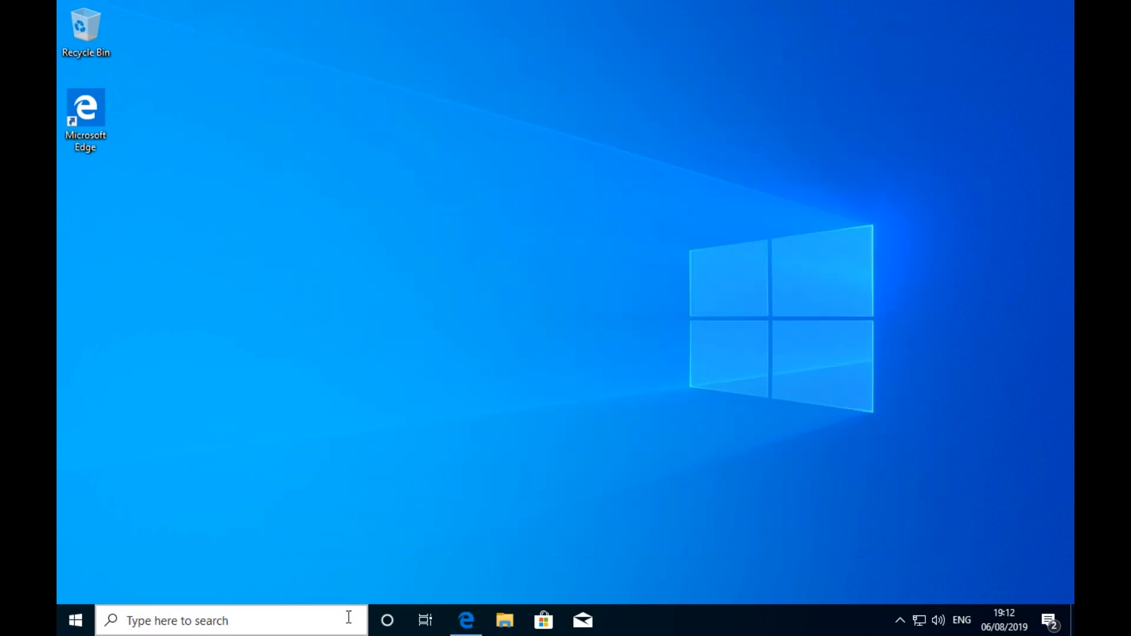
mouse_move(584, 620)
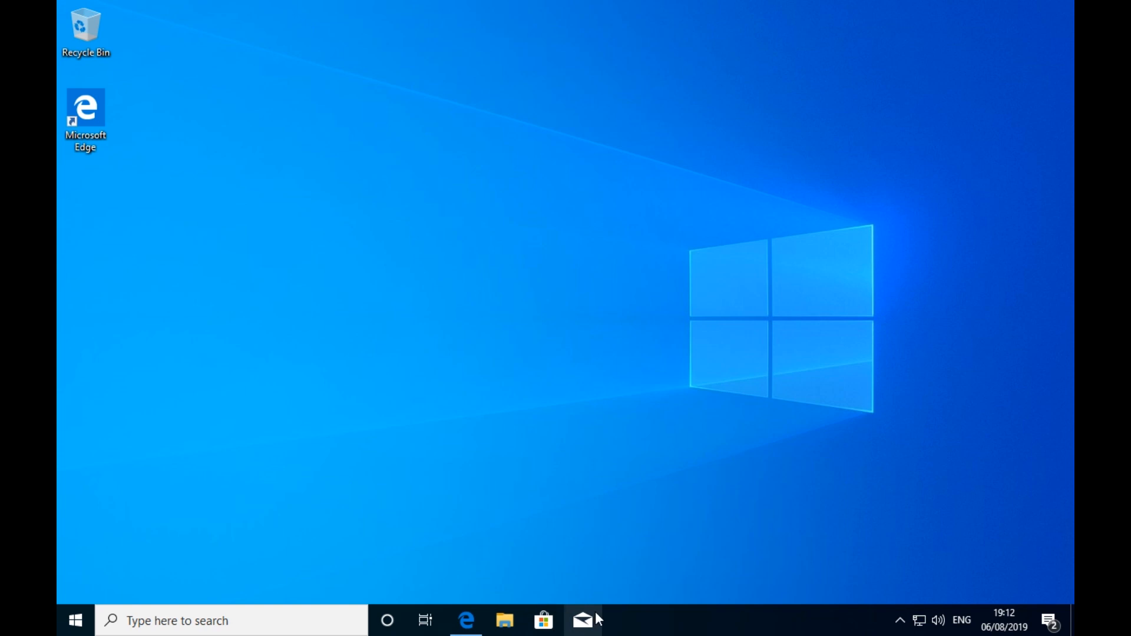
mouse_move(635, 627)
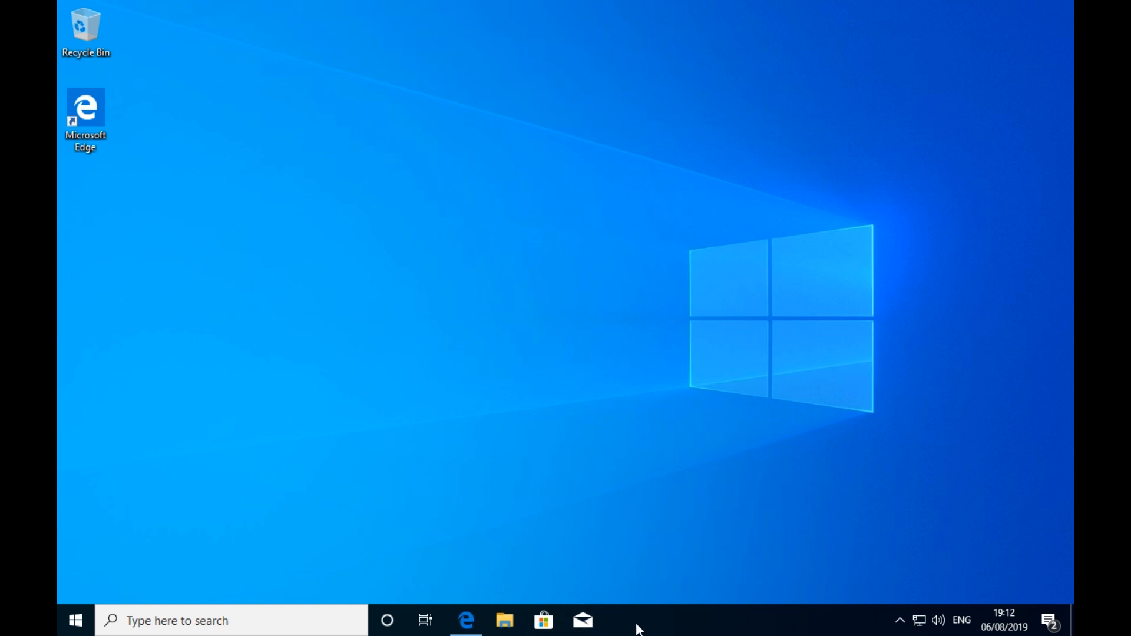
mouse_move(553, 596)
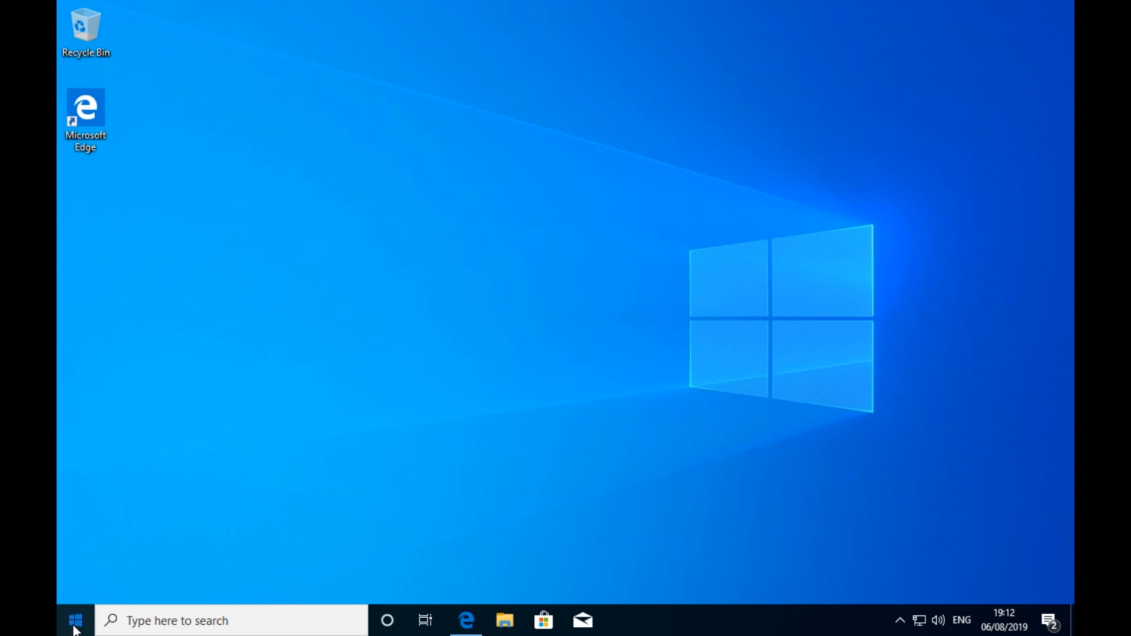
Unpin the Weather tile from the Start menu
click(76, 621)
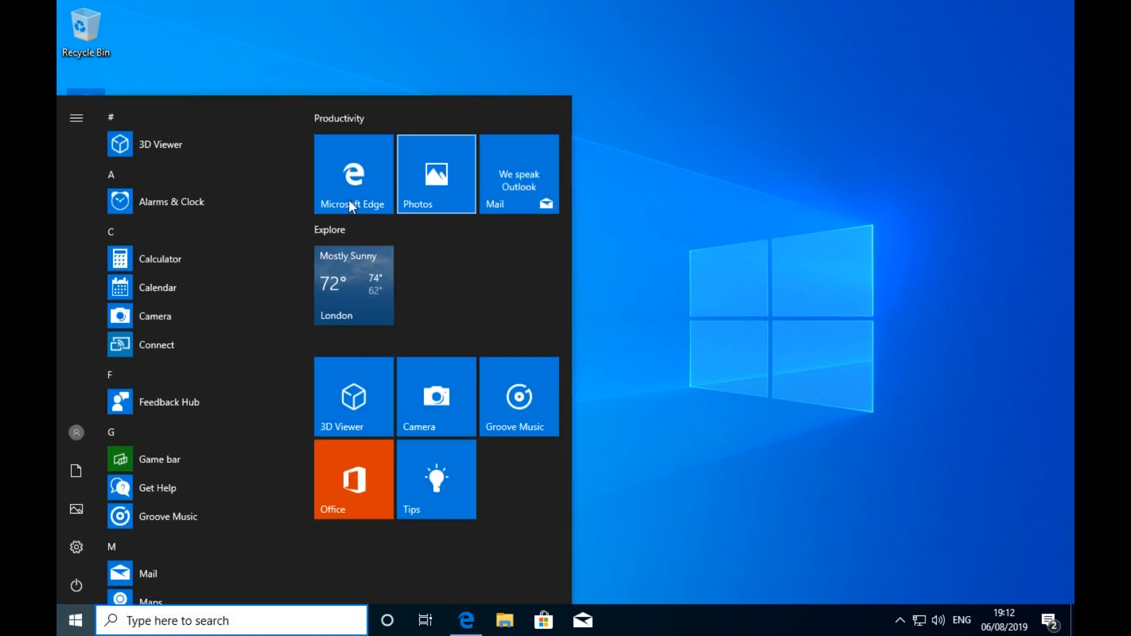
mouse_move(353, 284)
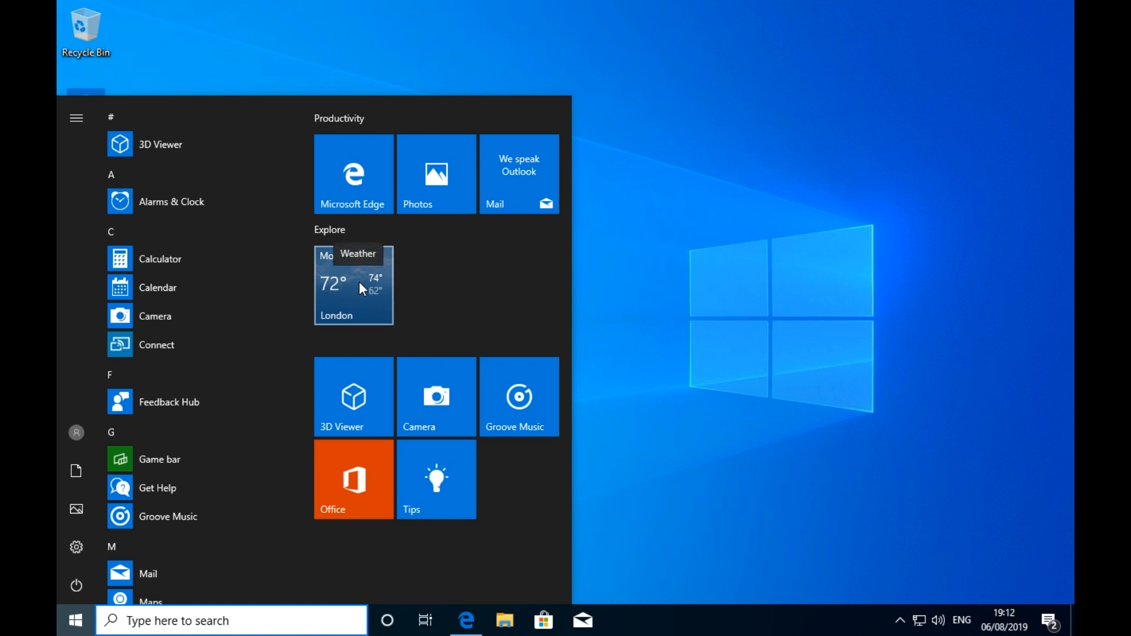
mouse_move(444, 302)
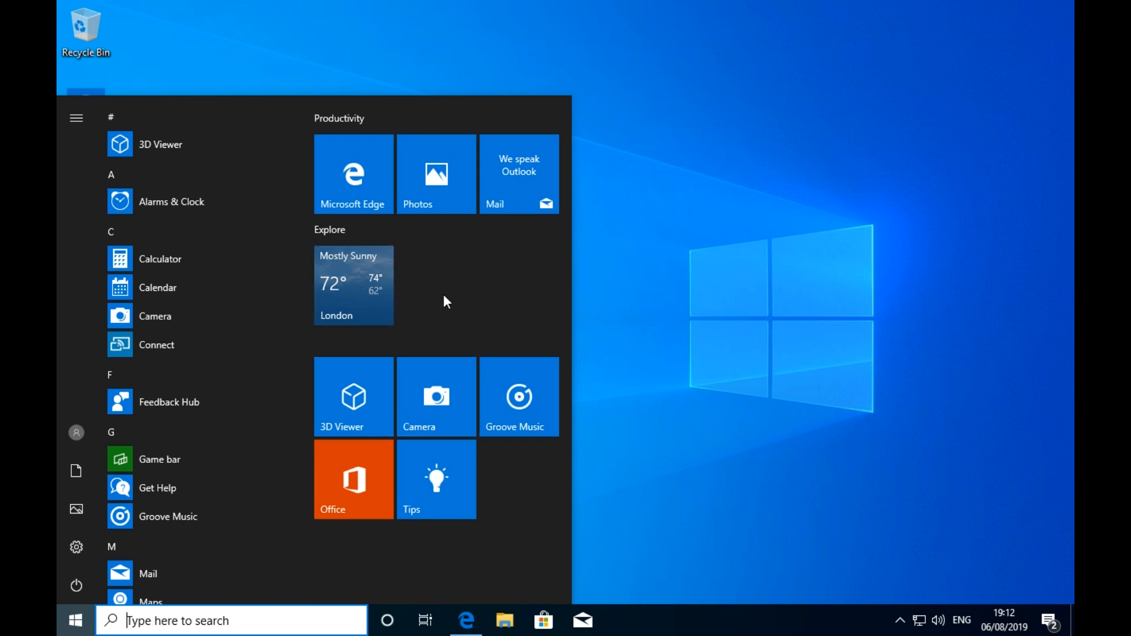
mouse_move(352, 480)
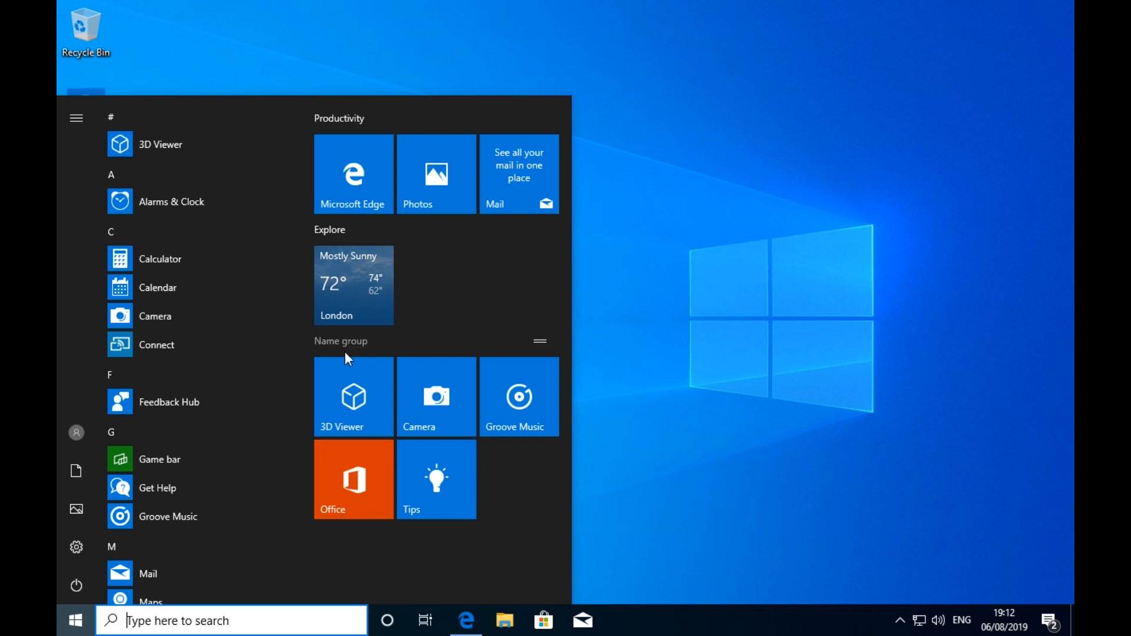
right_click(352, 284)
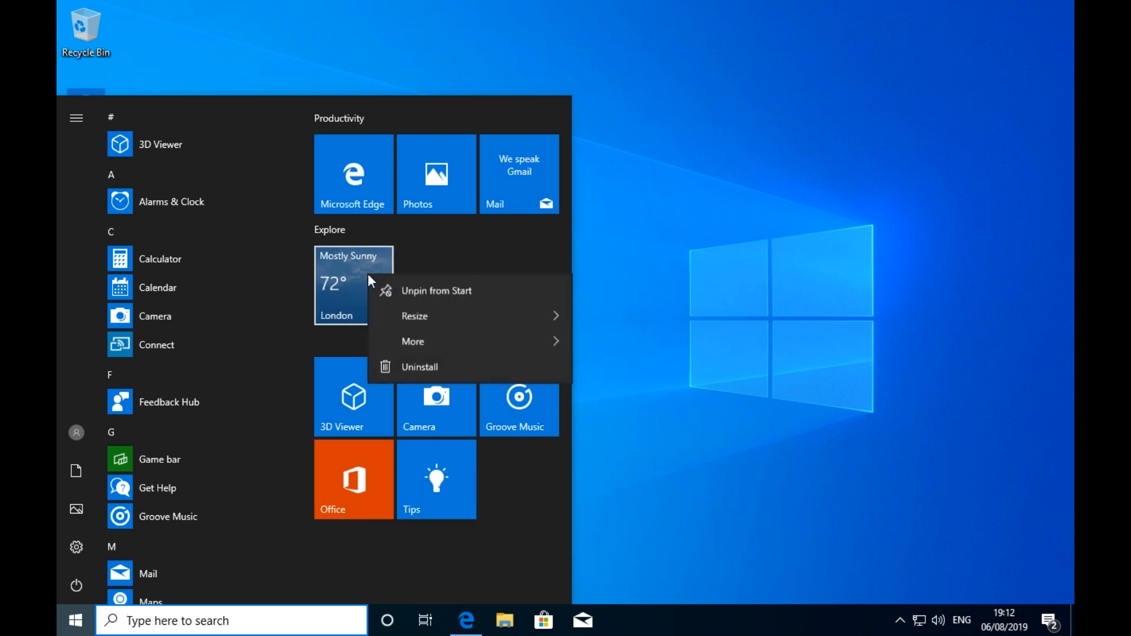
mouse_move(438, 367)
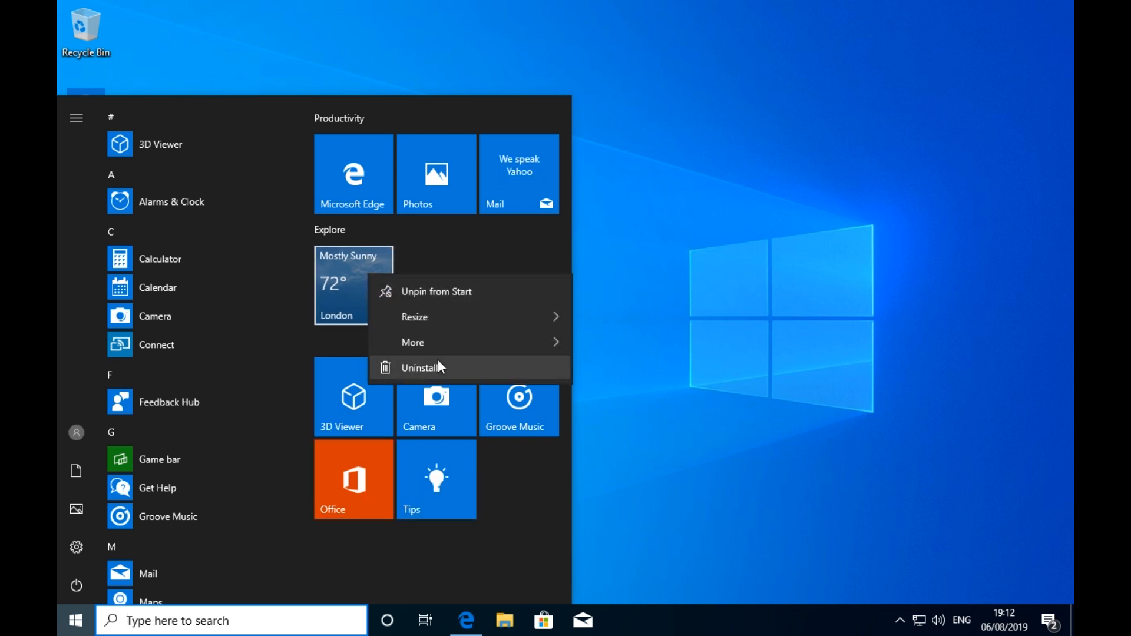
mouse_move(435, 291)
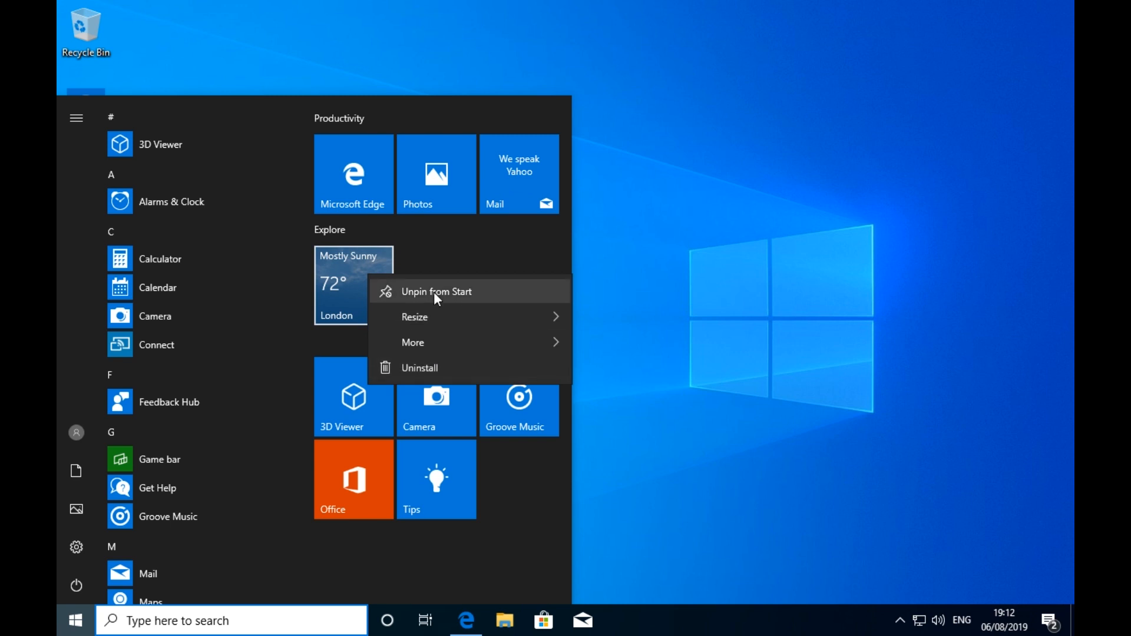
click(436, 290)
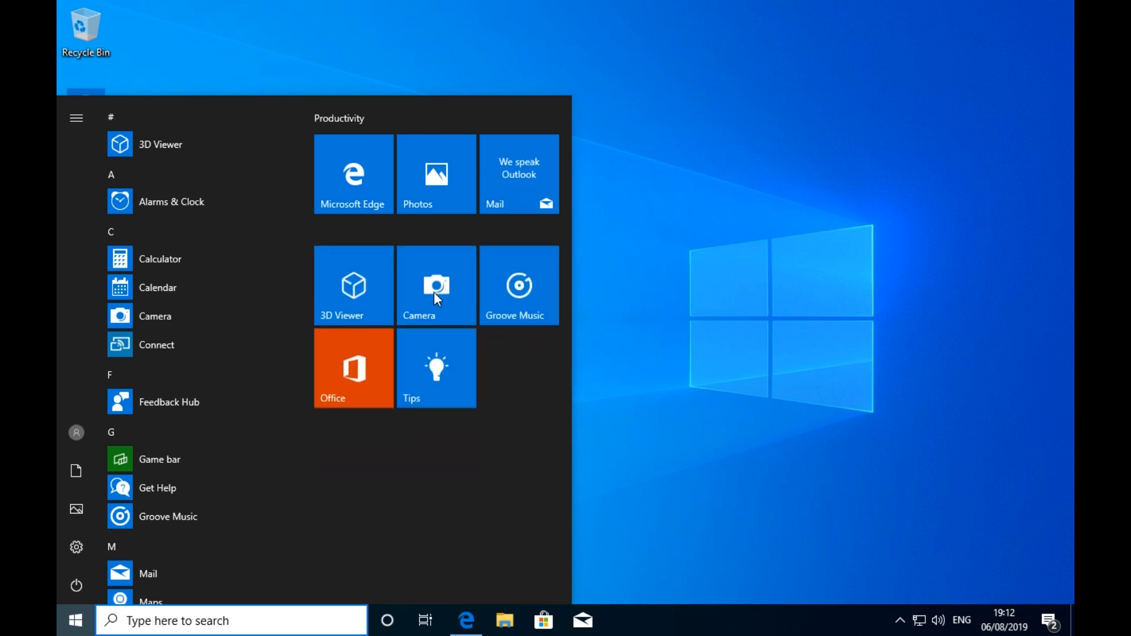
Unpin the Office and Tips tiles from the Start menu
right_click(353, 368)
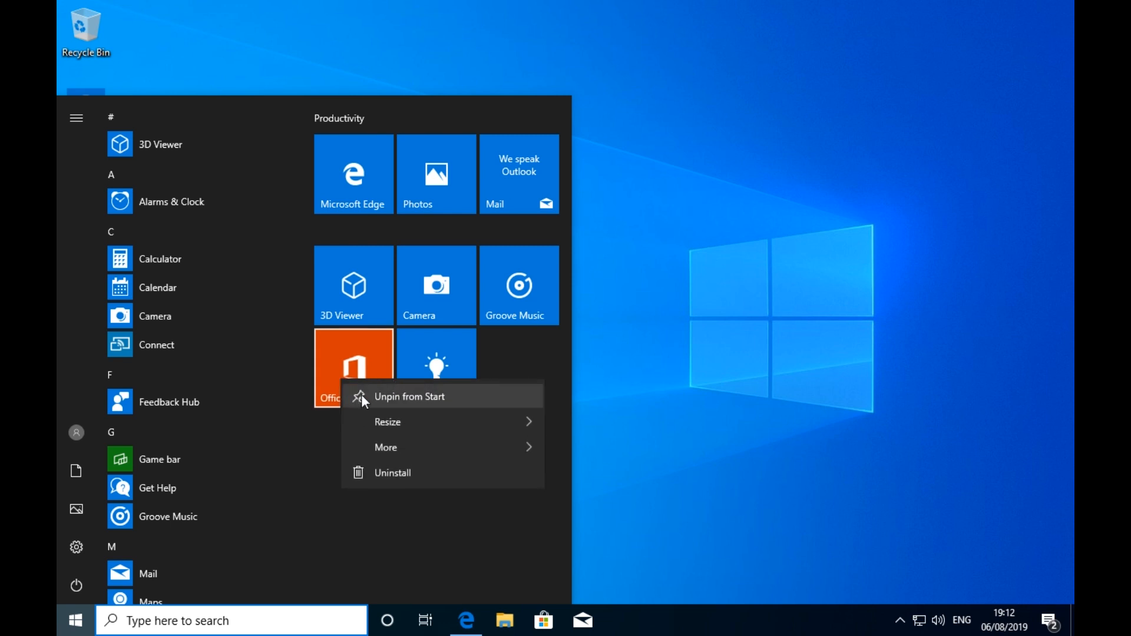
mouse_move(362, 405)
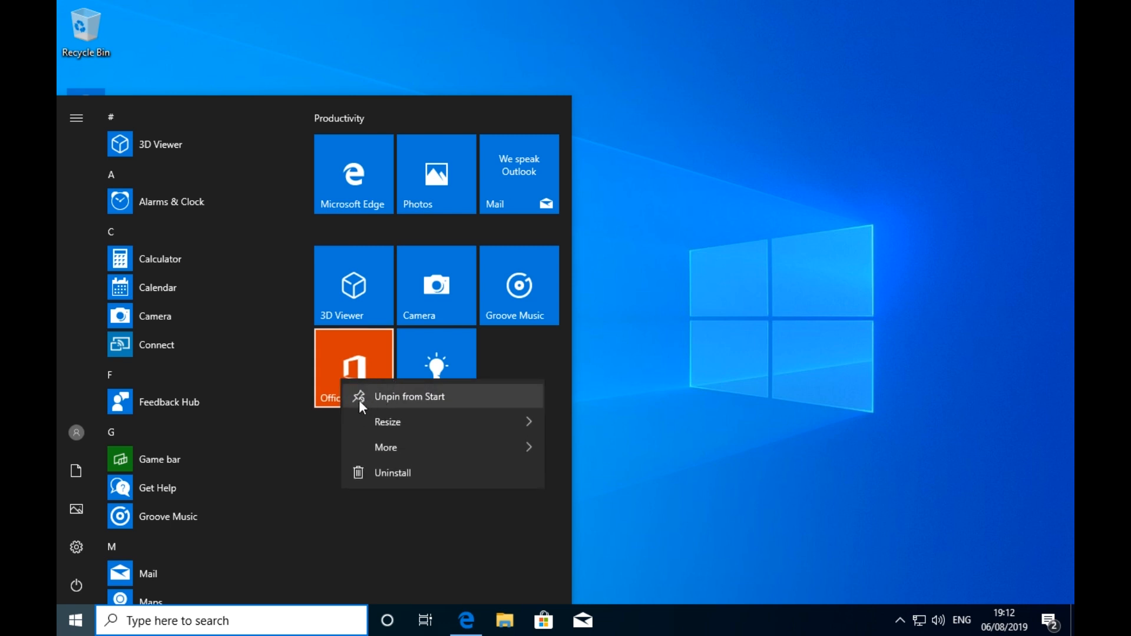
click(409, 395)
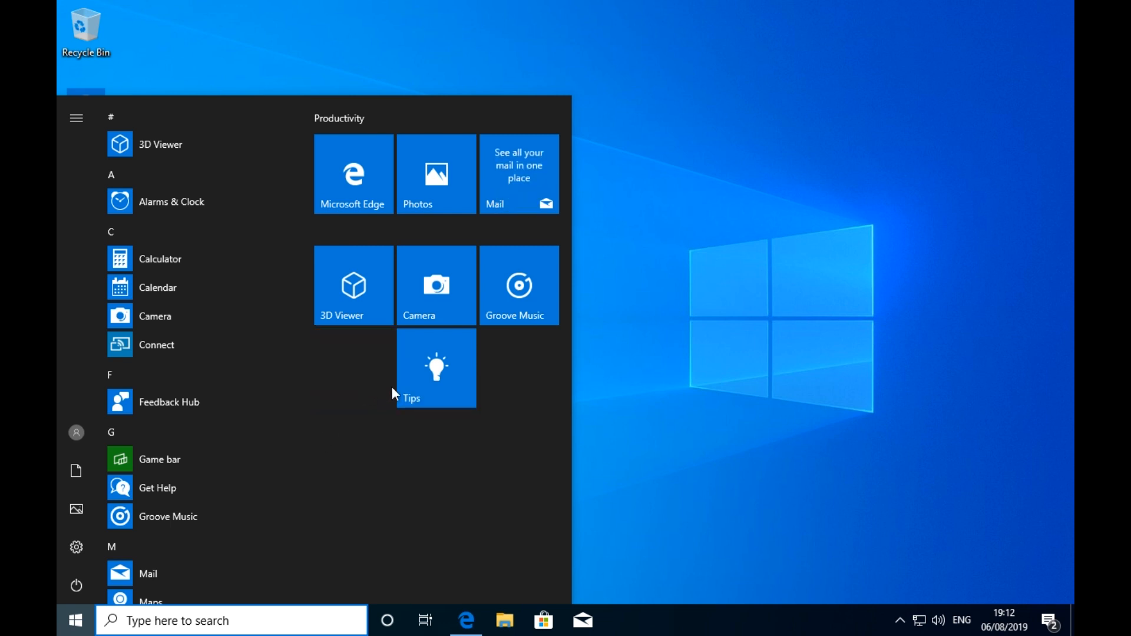
right_click(436, 367)
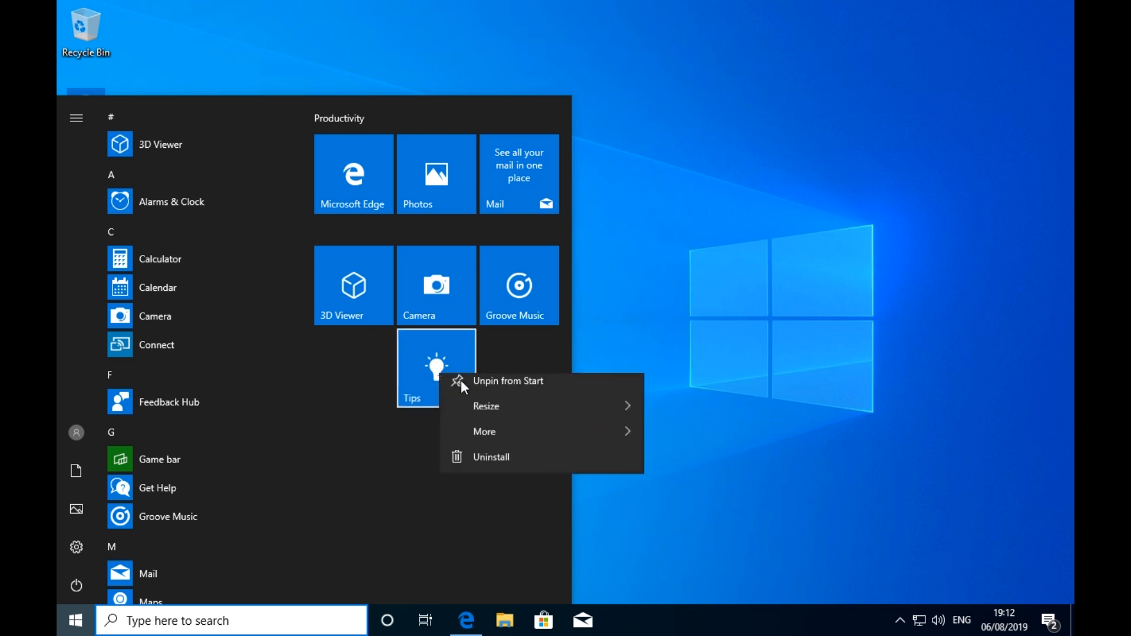
click(508, 380)
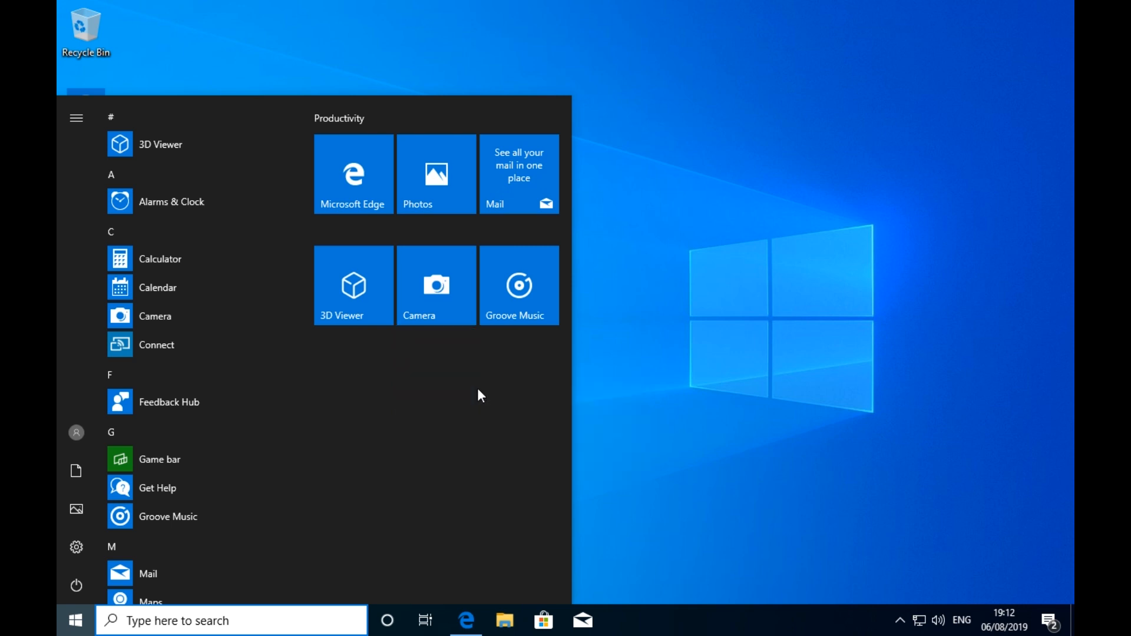
mouse_move(410, 335)
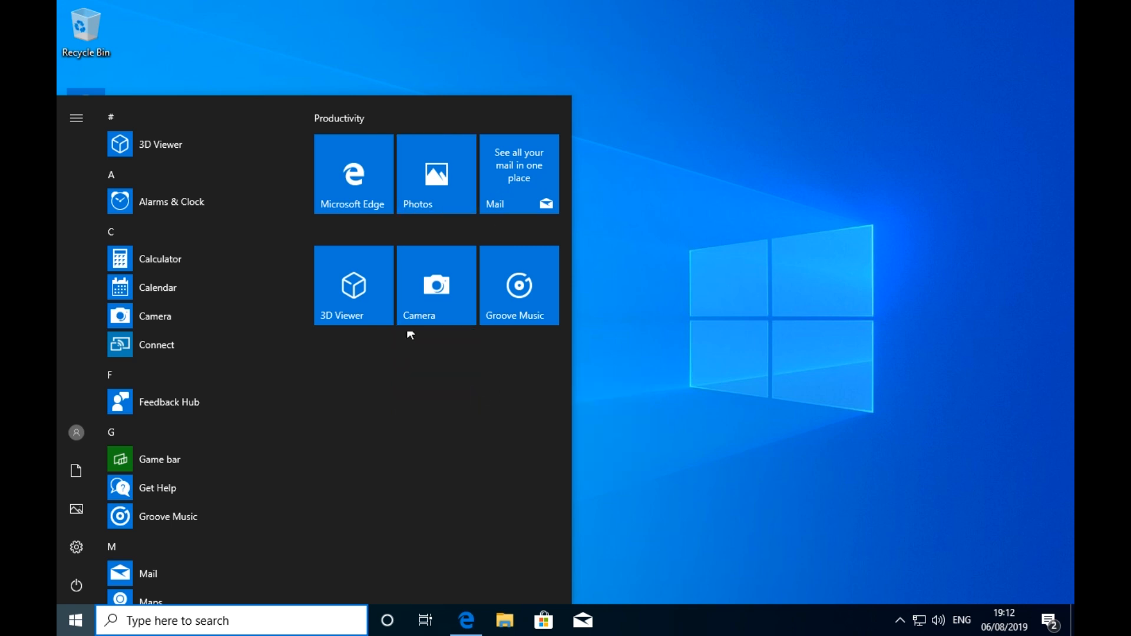
mouse_move(184, 258)
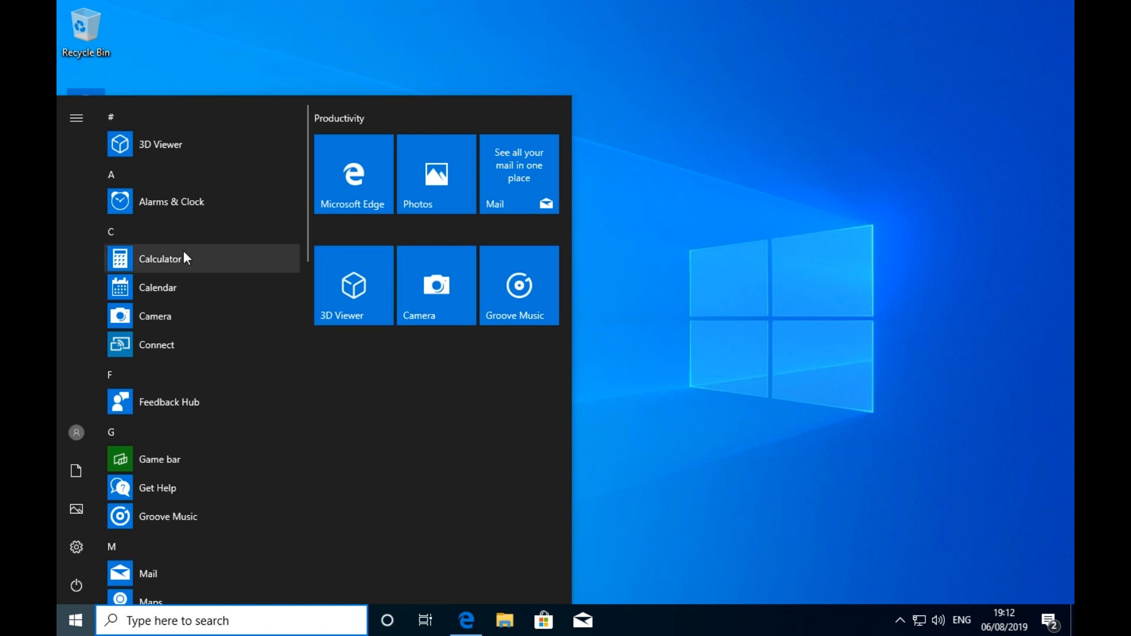
Unpin the Mail tile from the Start menu
scroll(down, 3)
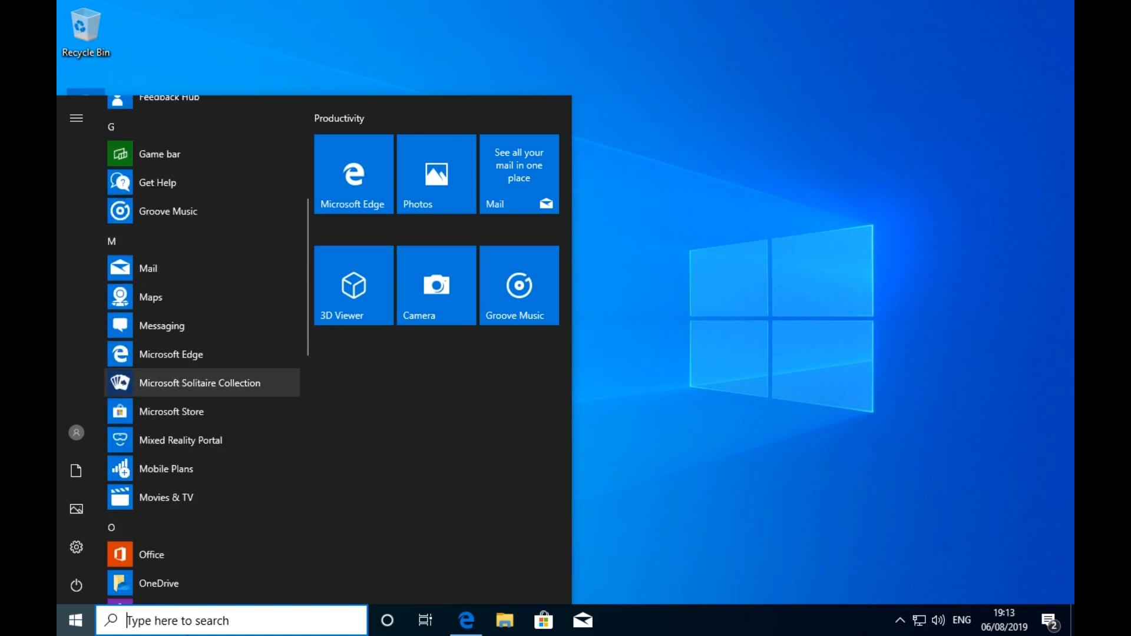
mouse_move(288, 527)
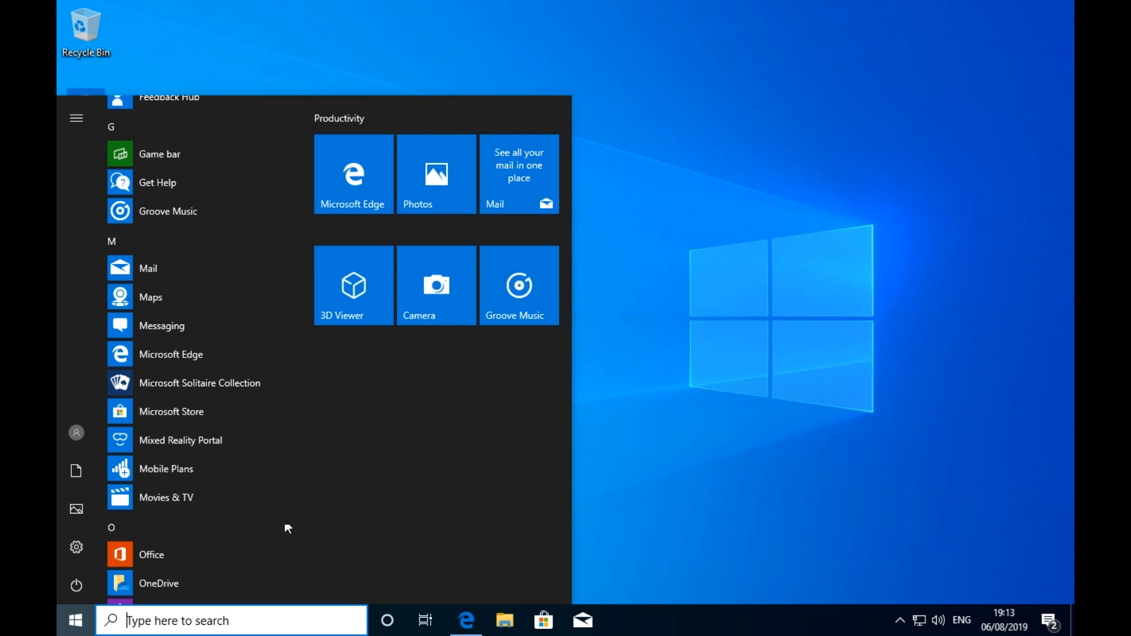
right_click(518, 173)
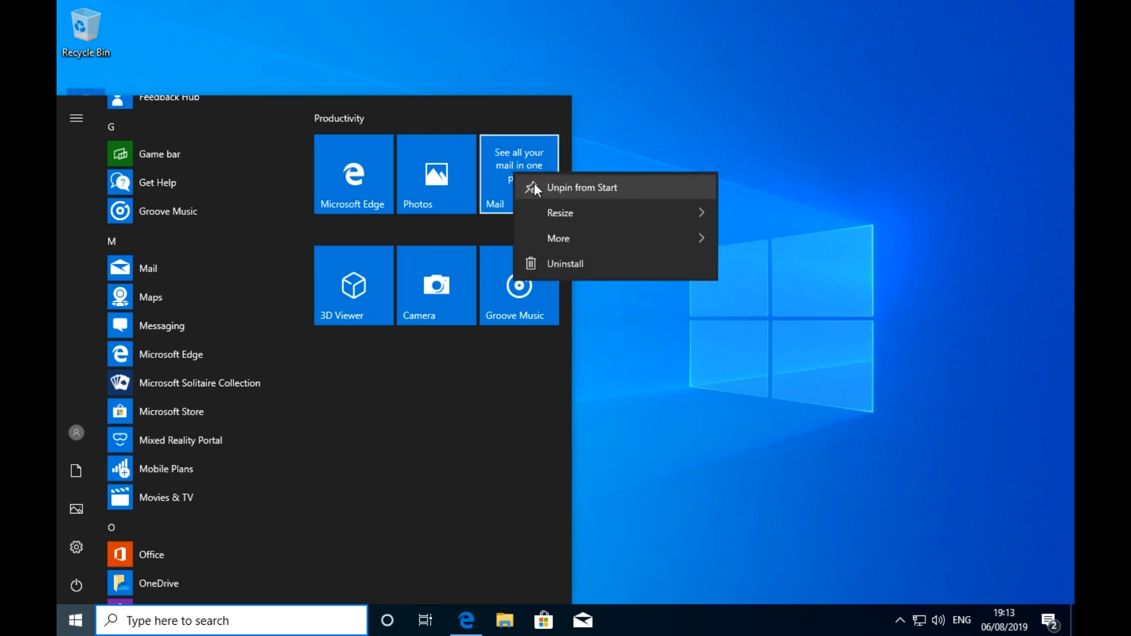
click(580, 187)
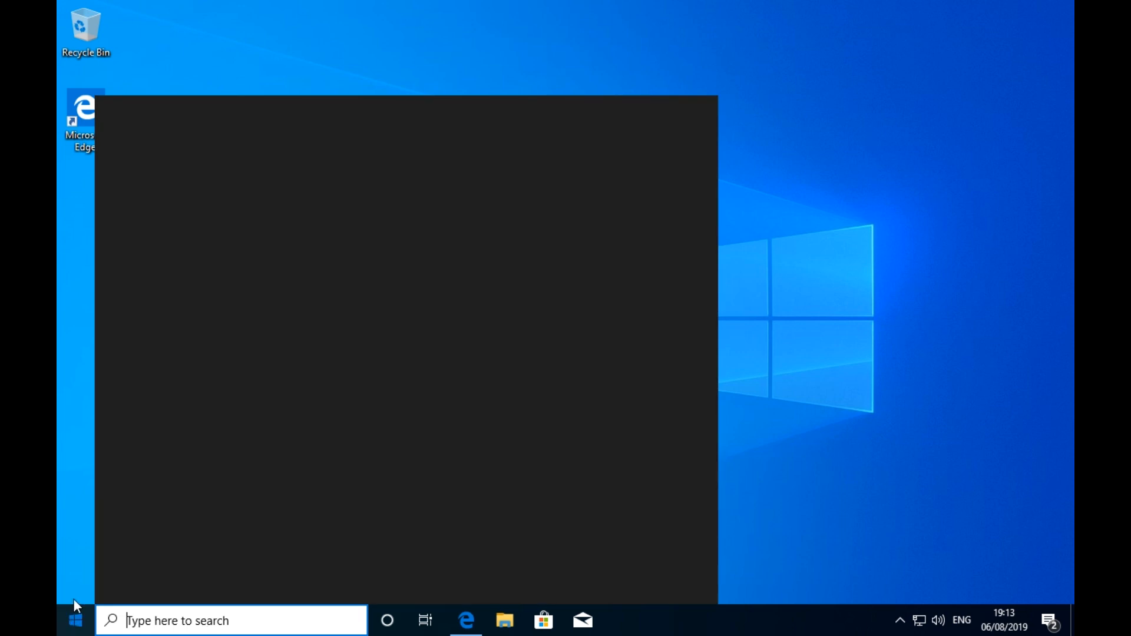
Search Start for 'mail' and pin the Mail app to Start
click(76, 621)
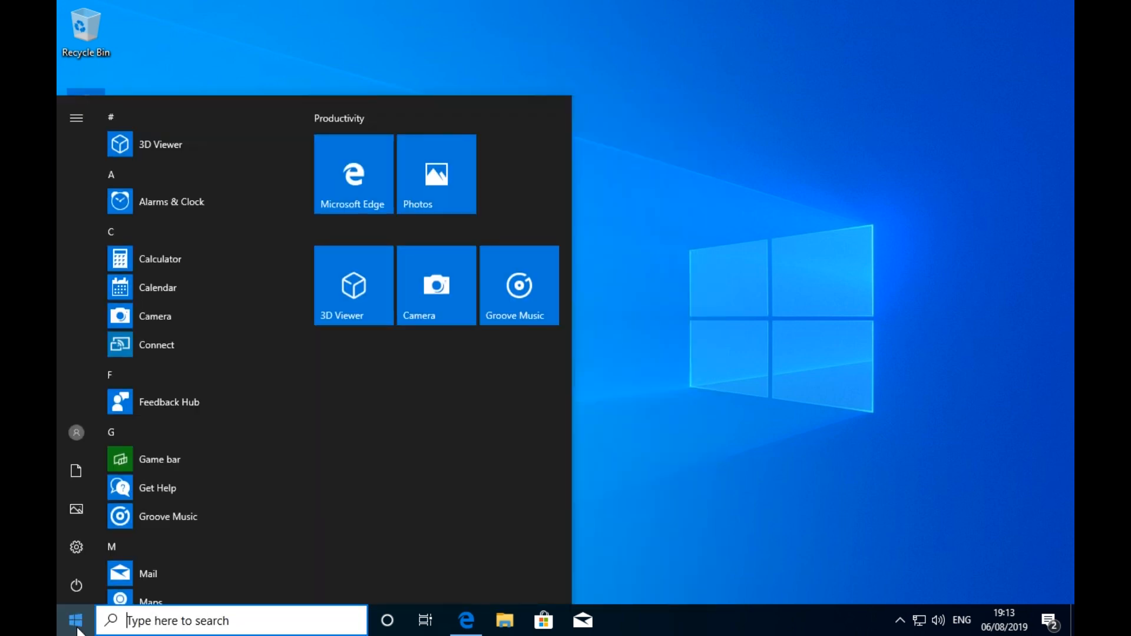
text(mail)
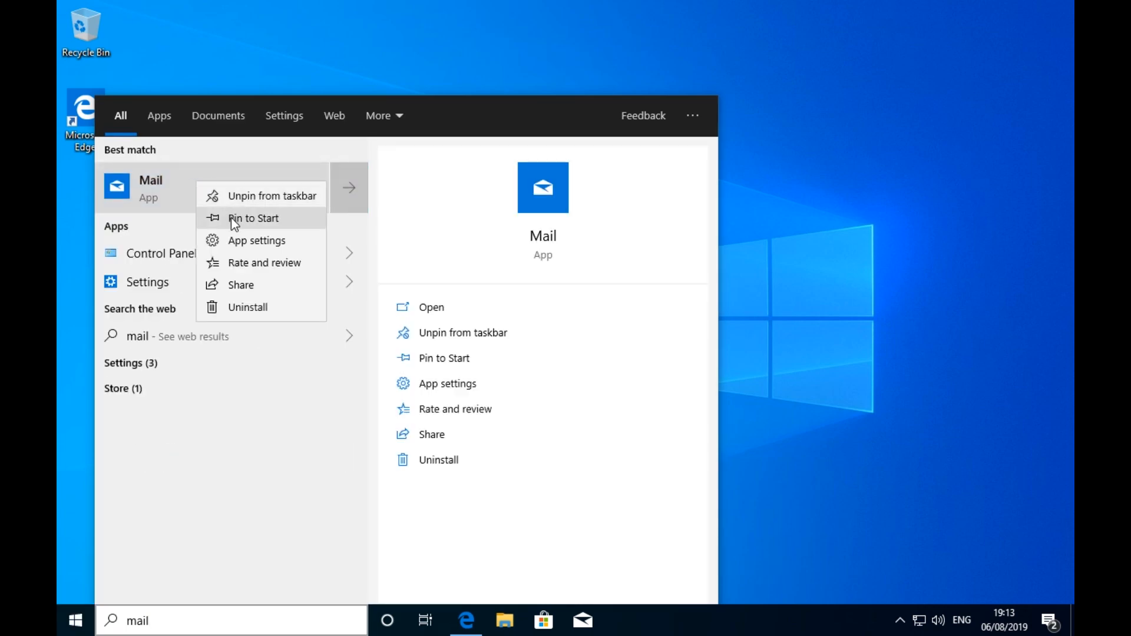
mouse_move(251, 250)
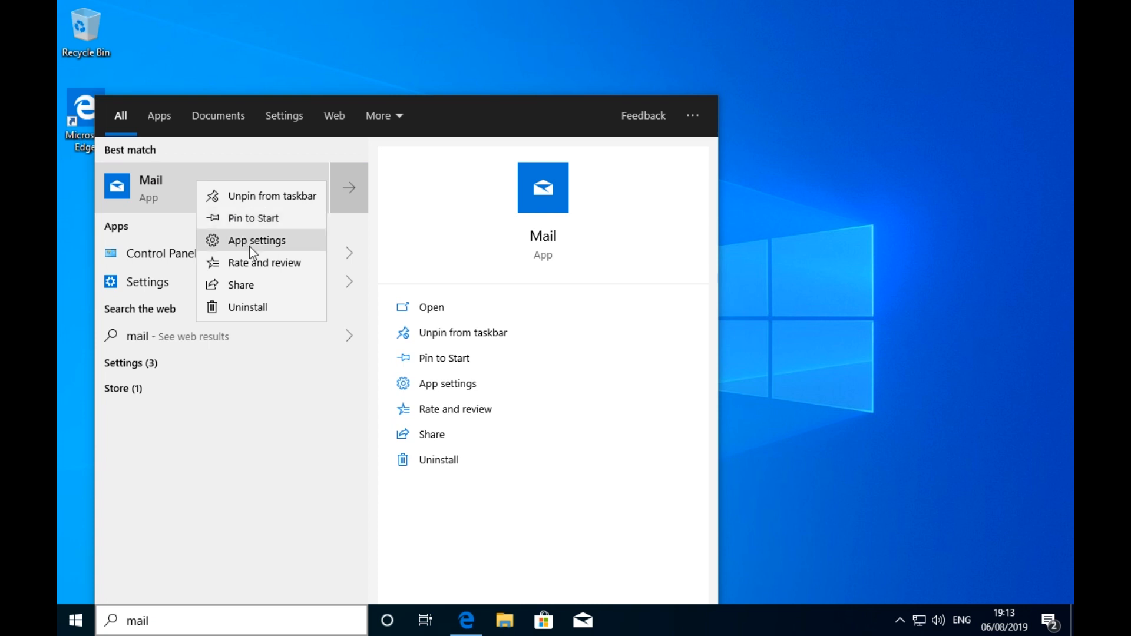
mouse_move(256, 218)
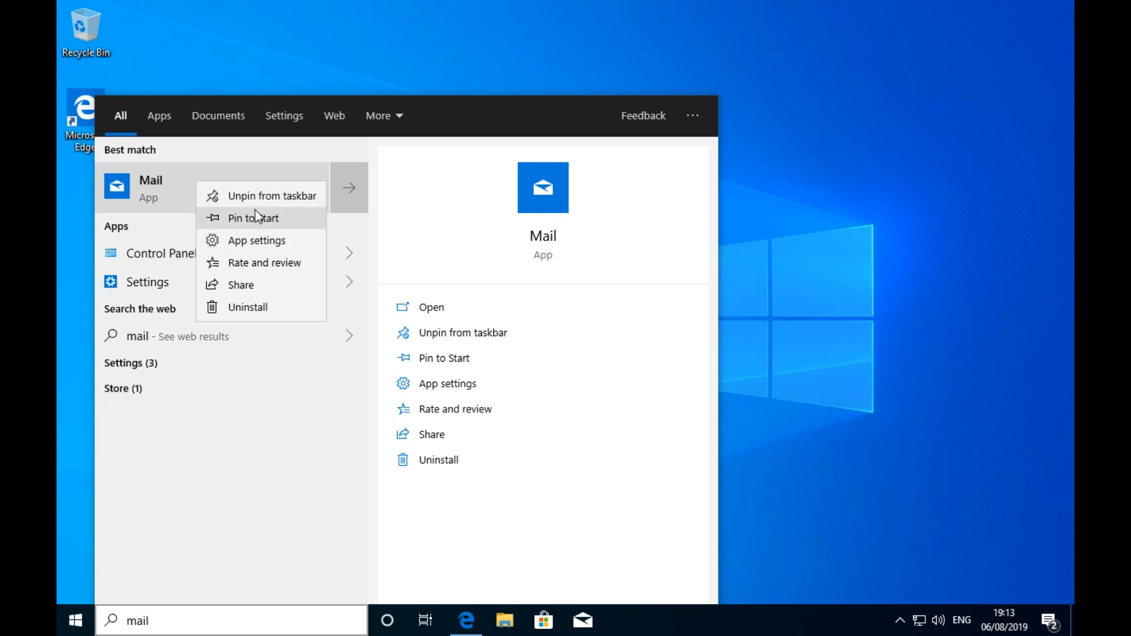
click(252, 218)
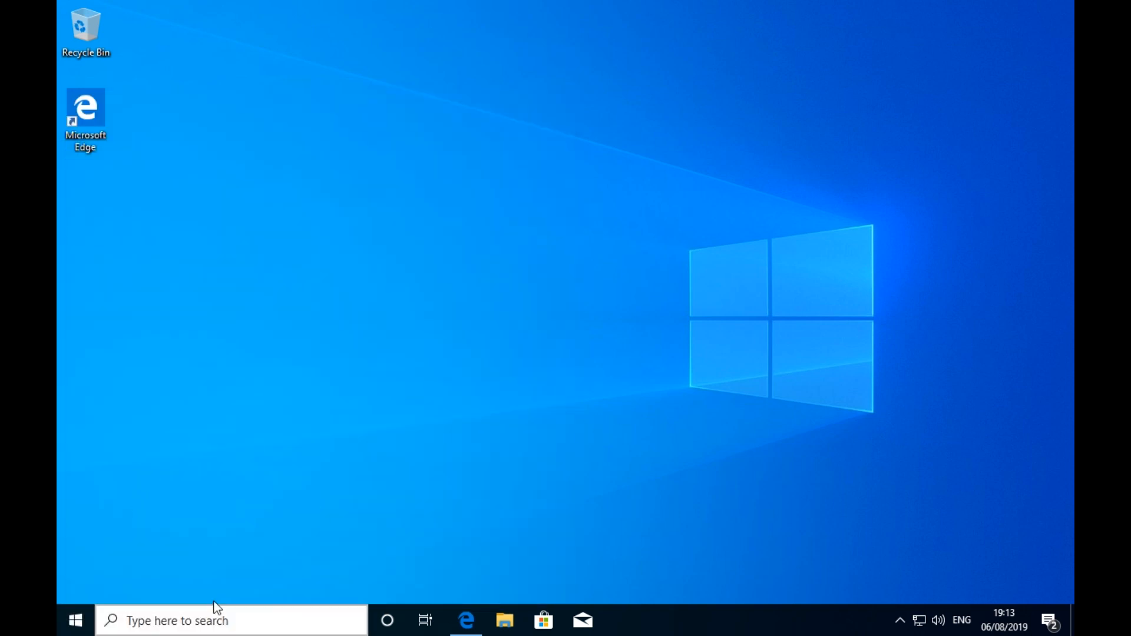
click(231, 620)
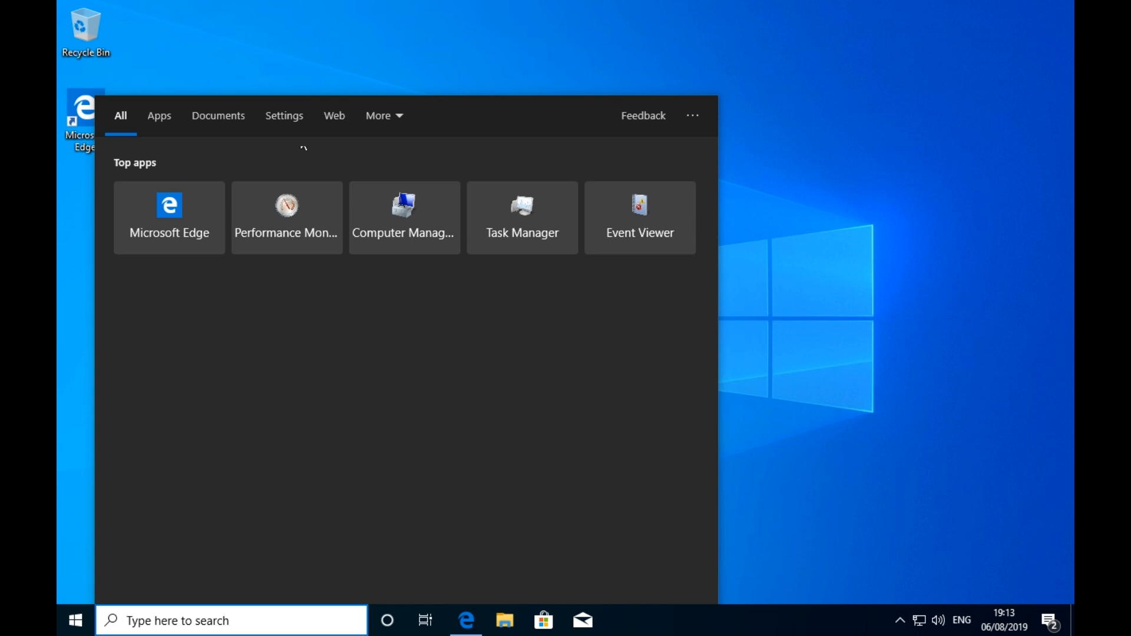
mouse_move(481, 179)
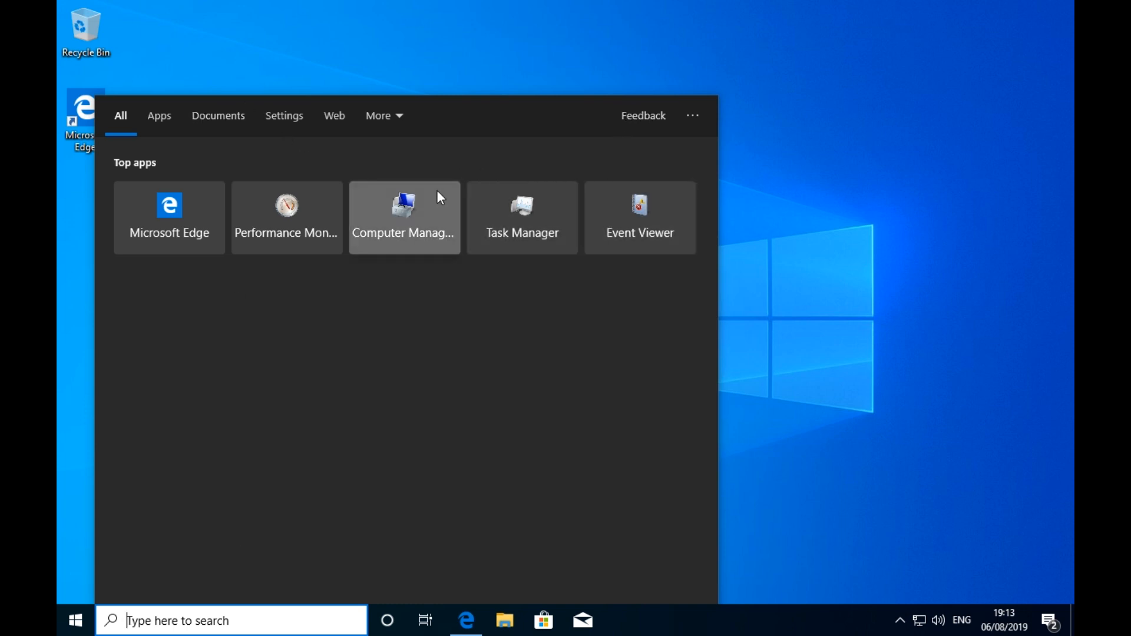
mouse_move(619, 629)
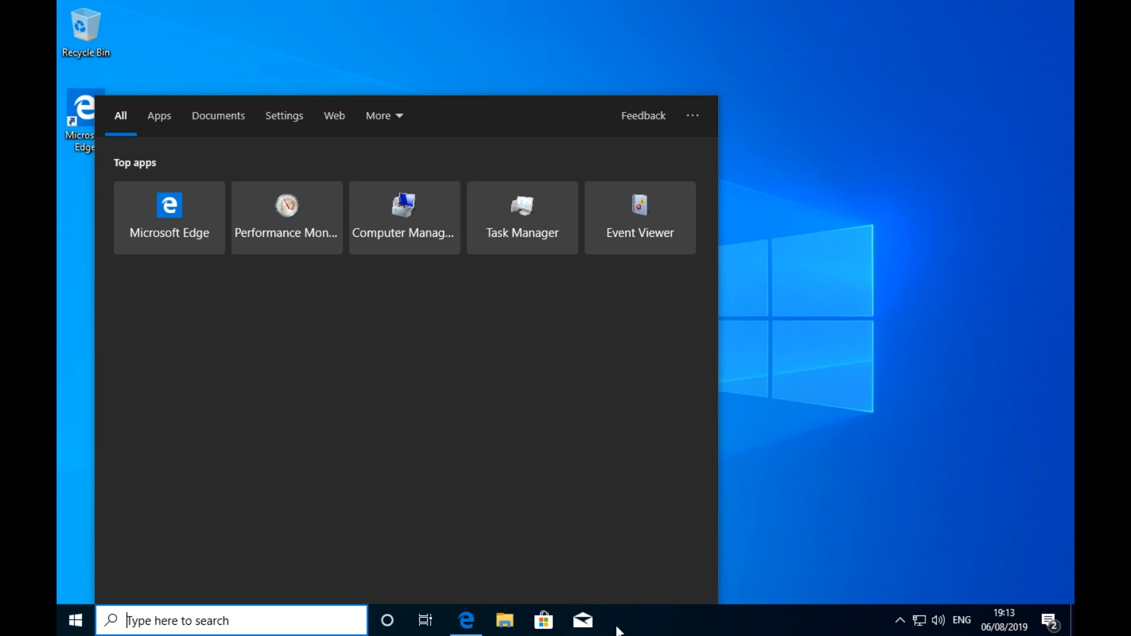
mouse_move(387, 621)
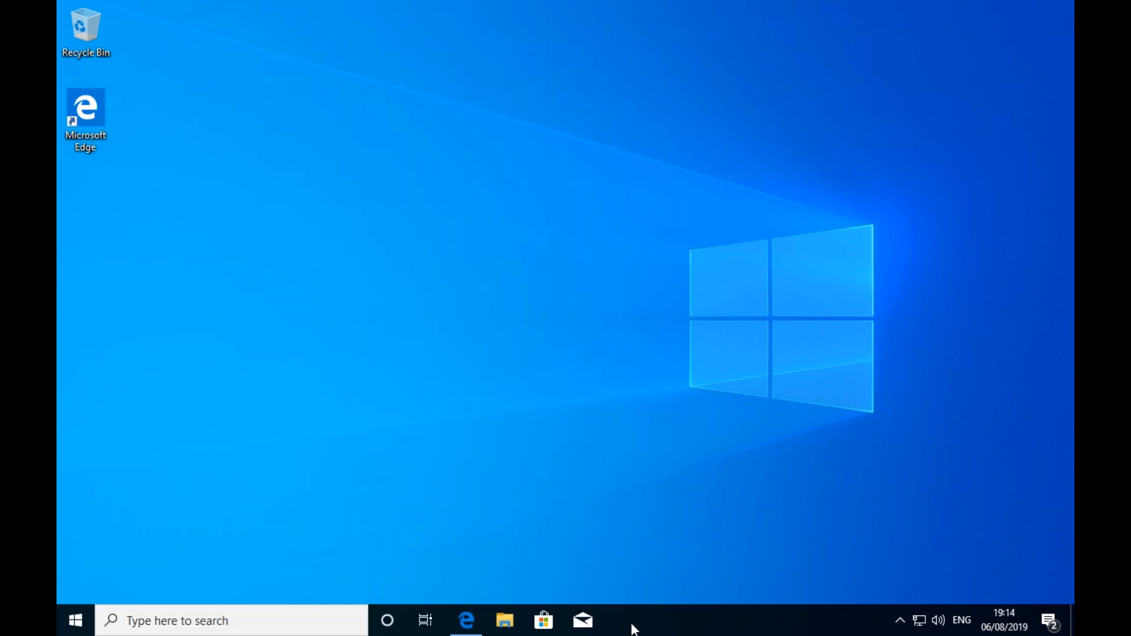
Switch taskbar search to Show search icon via the taskbar menu
right_click(631, 621)
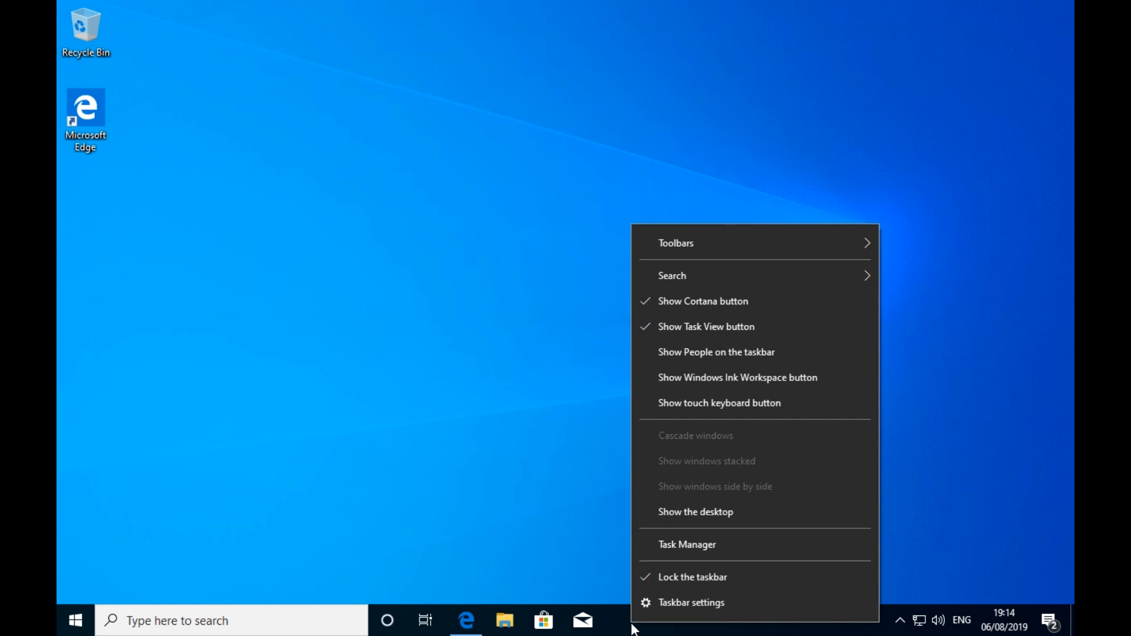
mouse_move(703, 382)
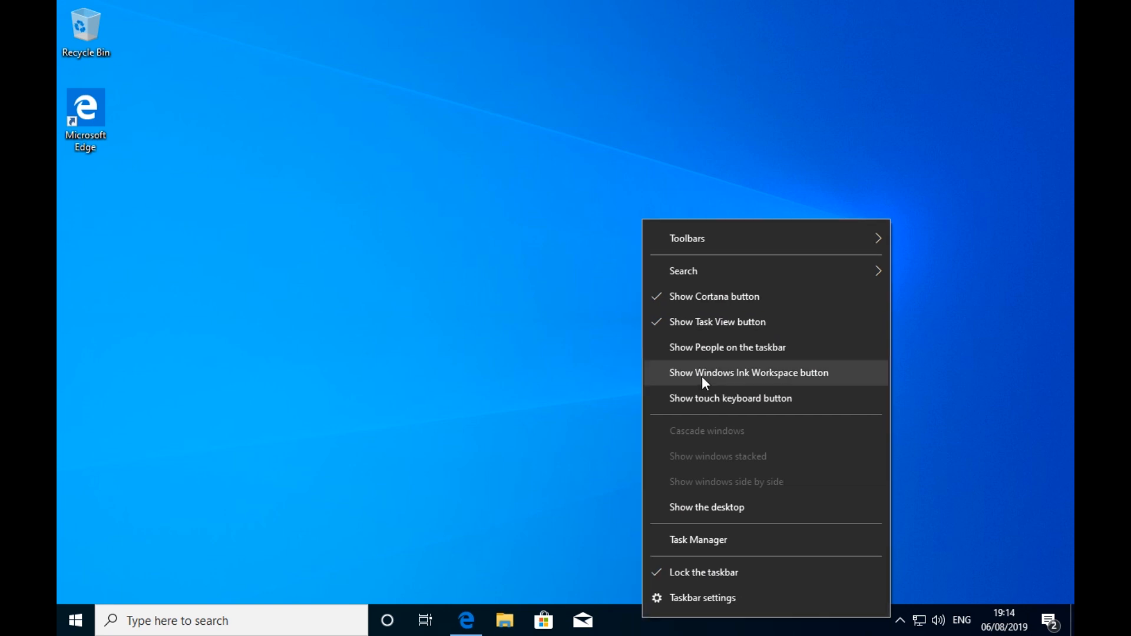
mouse_move(713, 271)
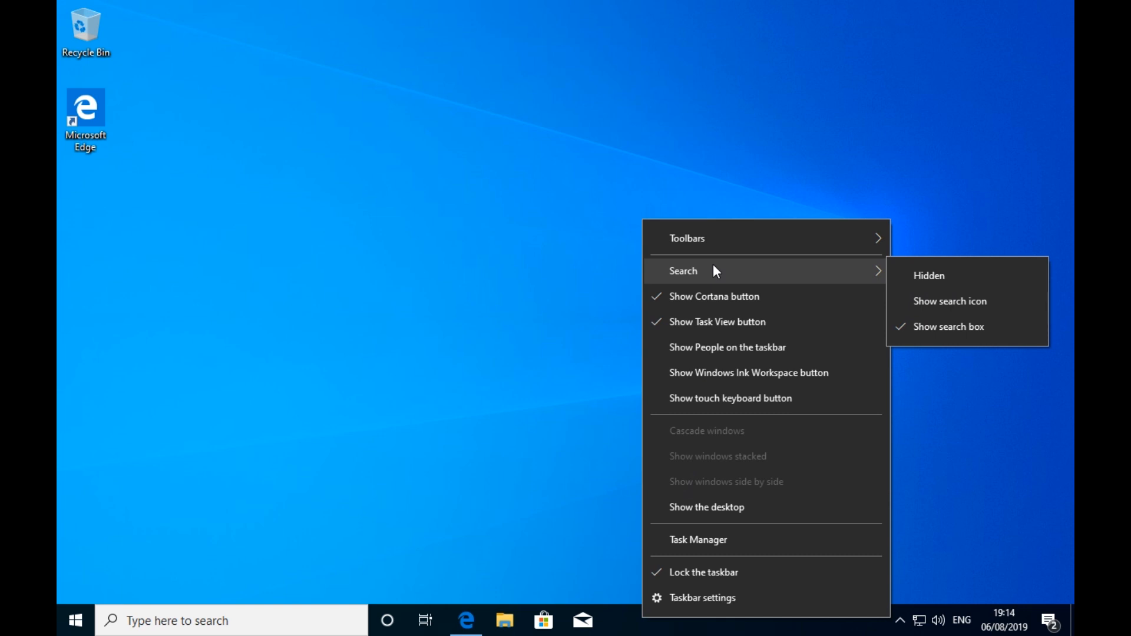
mouse_move(767, 288)
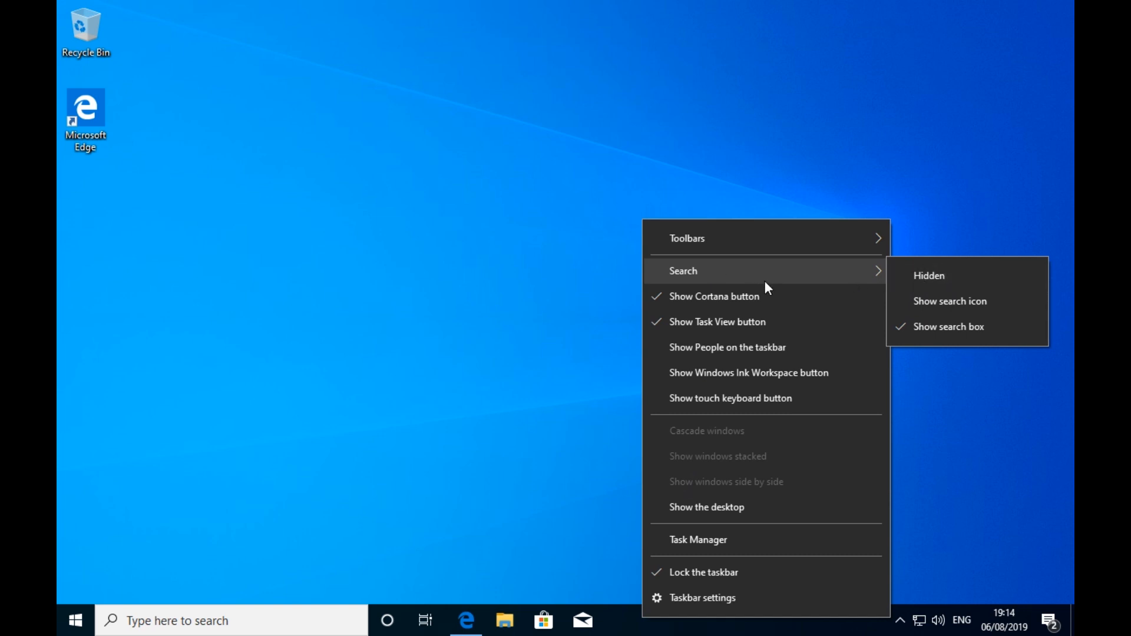
mouse_move(865, 274)
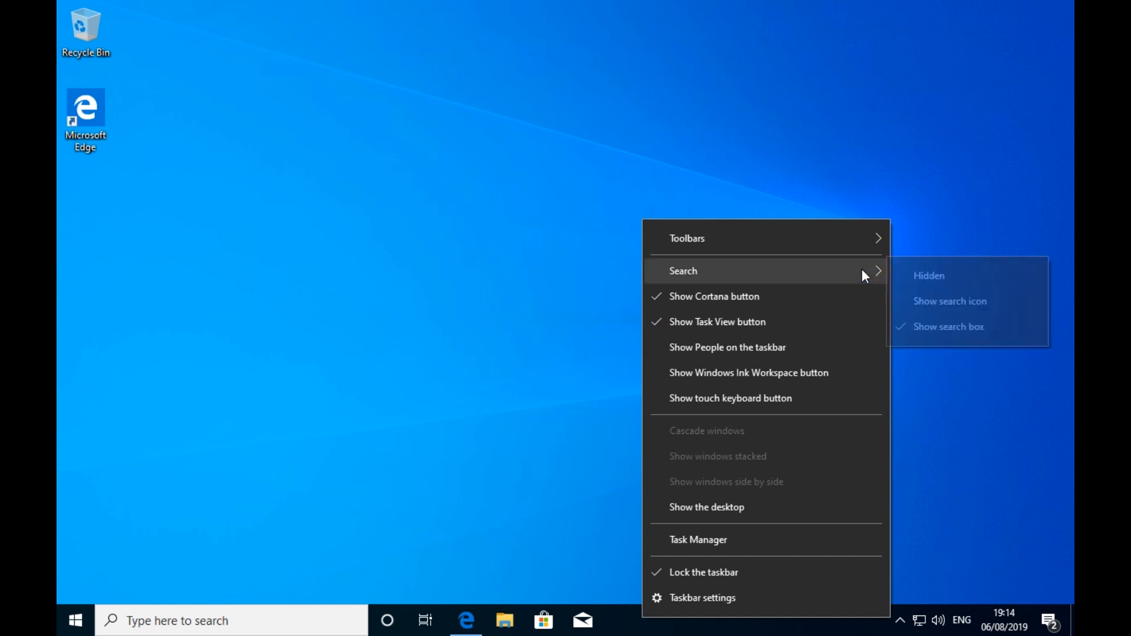
mouse_move(966, 327)
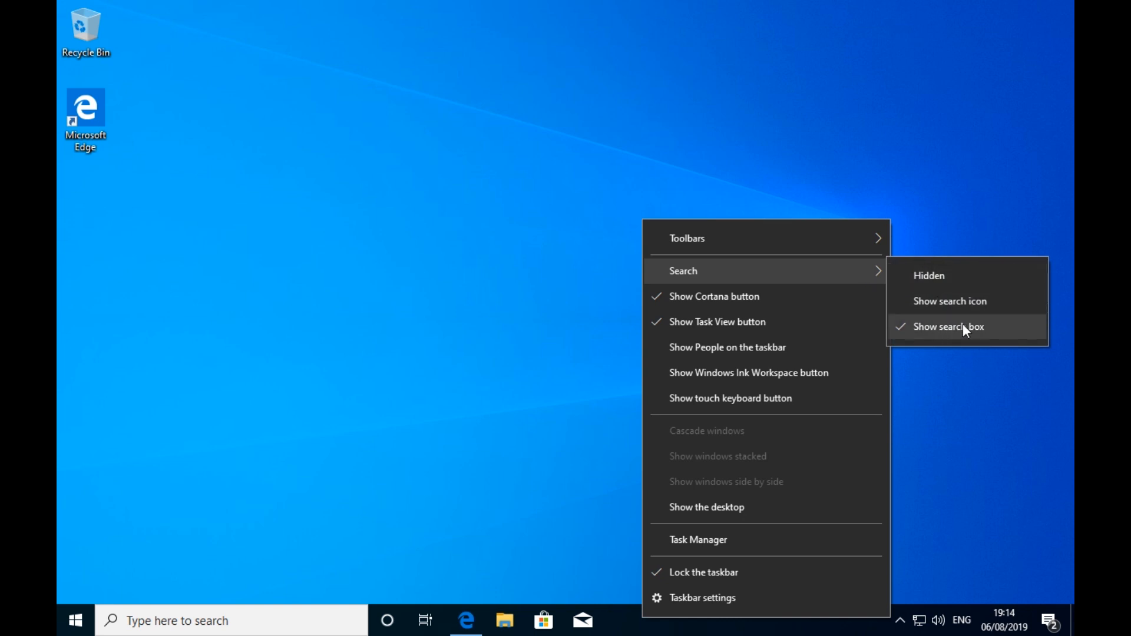
mouse_move(949, 300)
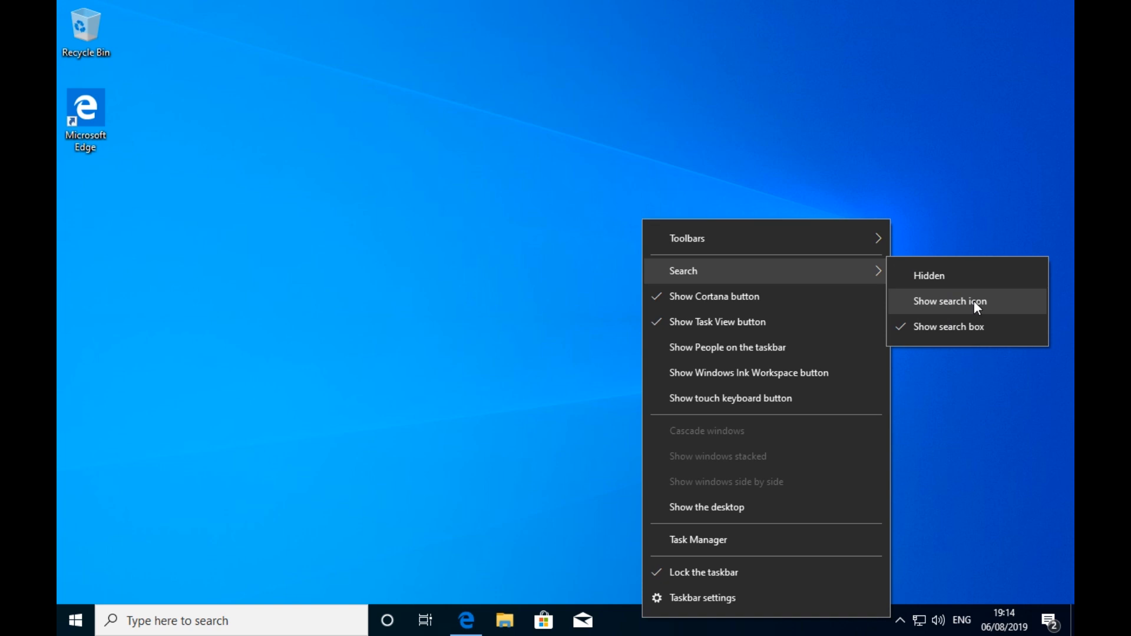
click(949, 301)
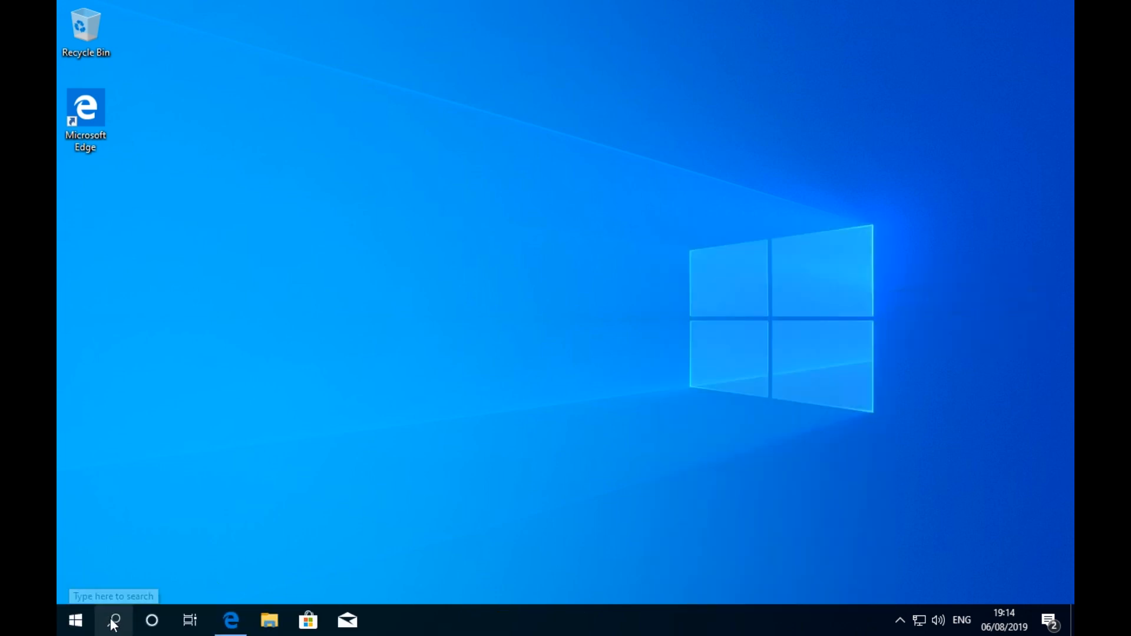
Check the search panel, then bring up the taskbar menu to hide search
click(113, 620)
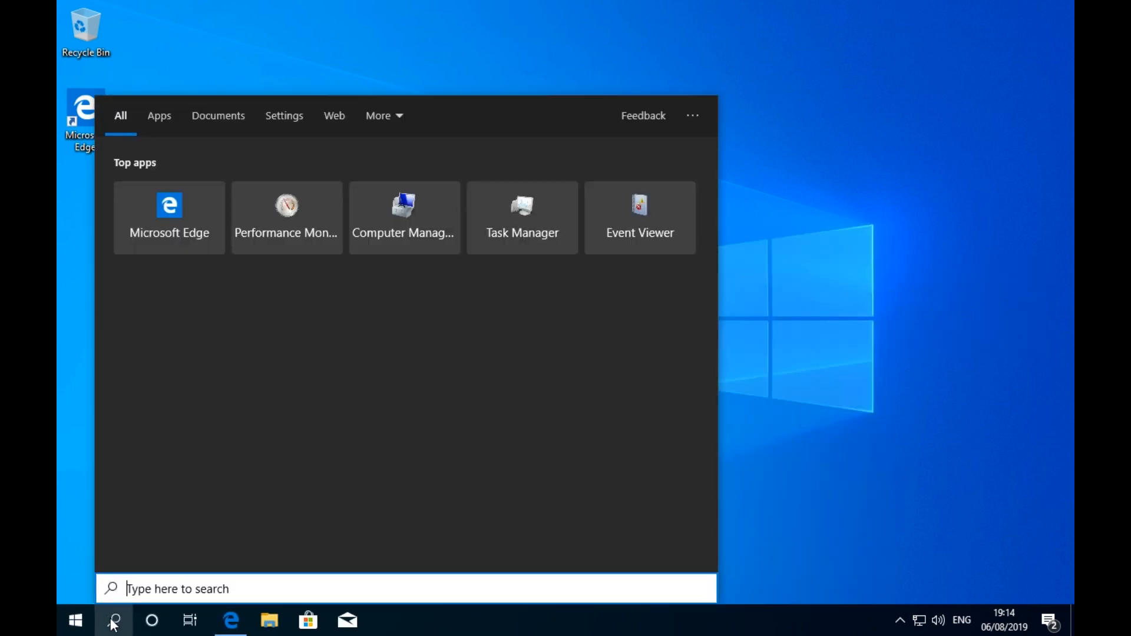
mouse_move(447, 629)
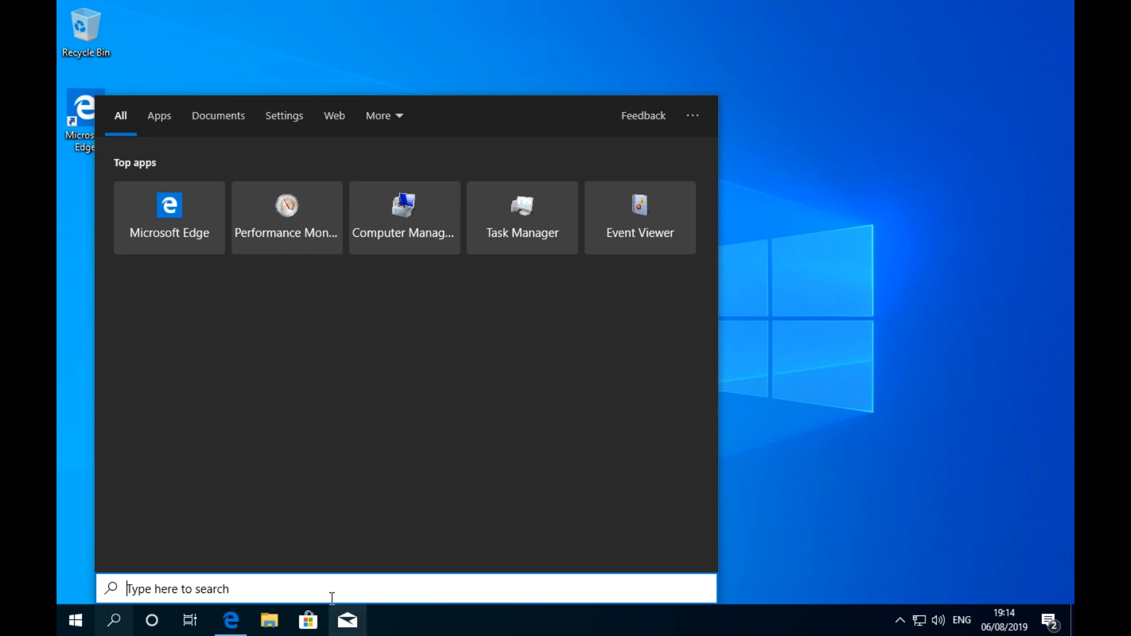
right_click(432, 620)
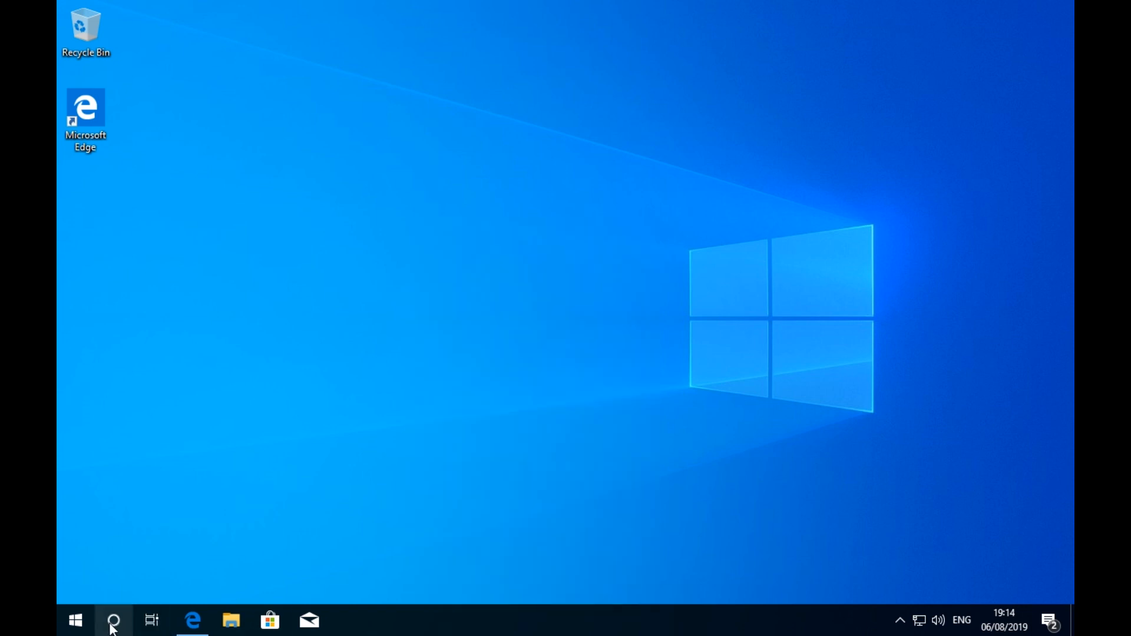
mouse_move(113, 621)
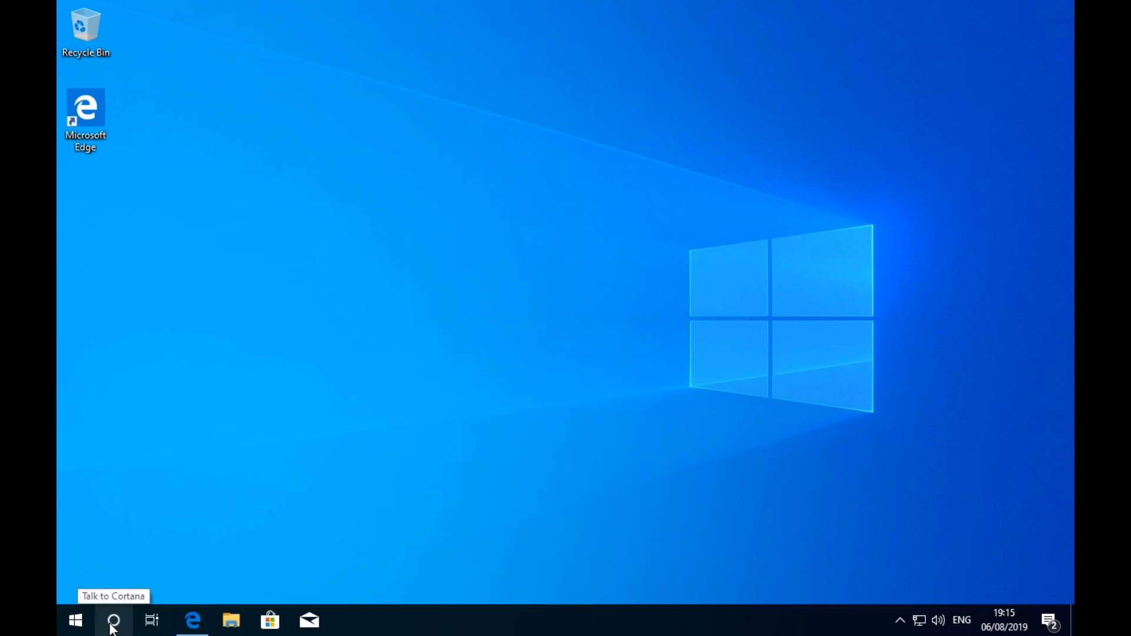
Set taskbar Search to Hidden from the taskbar menu
right_click(386, 618)
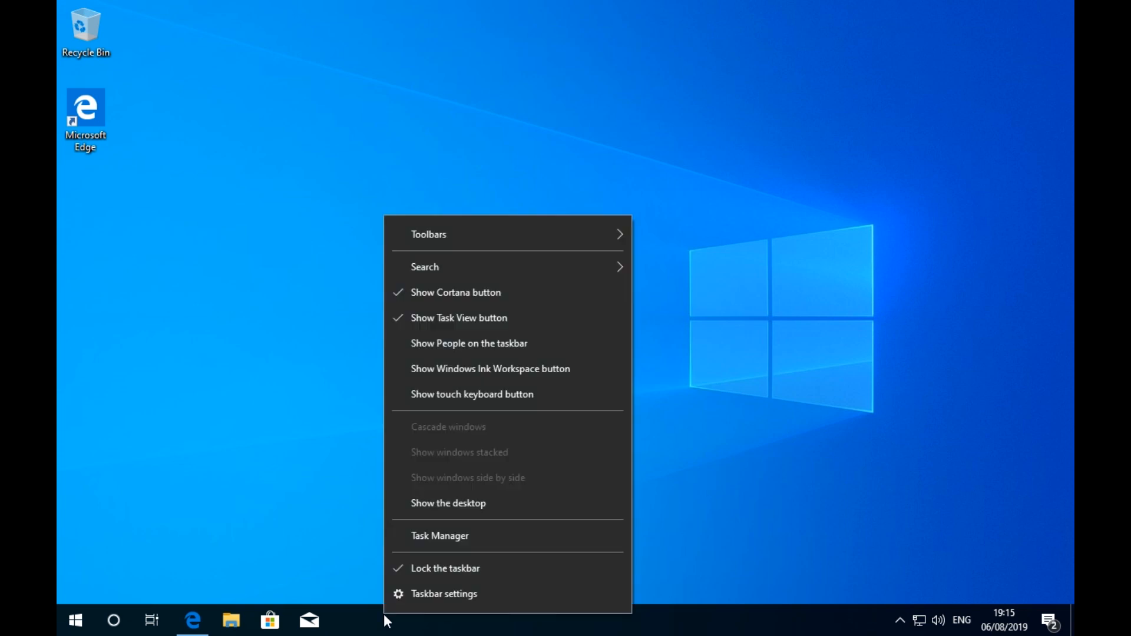
mouse_move(433, 537)
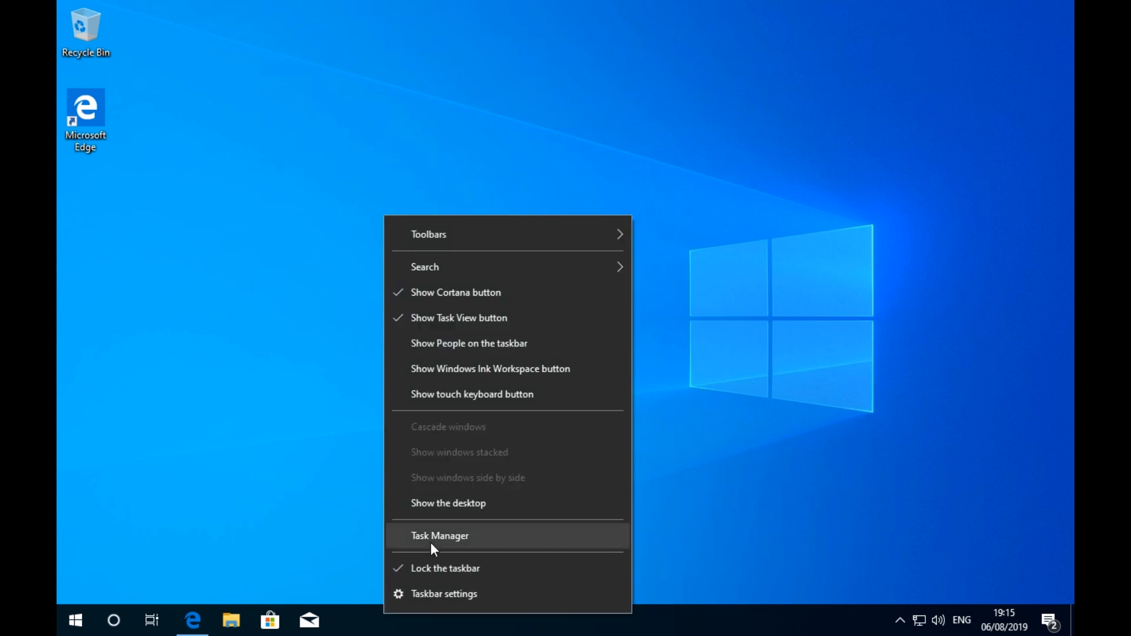
mouse_move(470, 292)
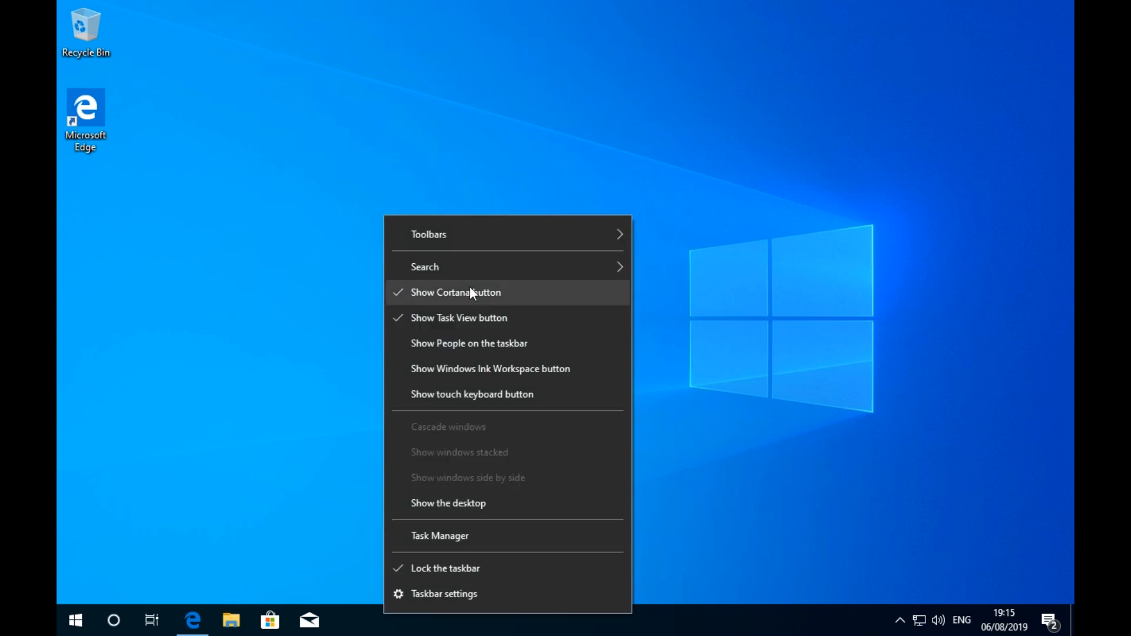
mouse_move(513, 301)
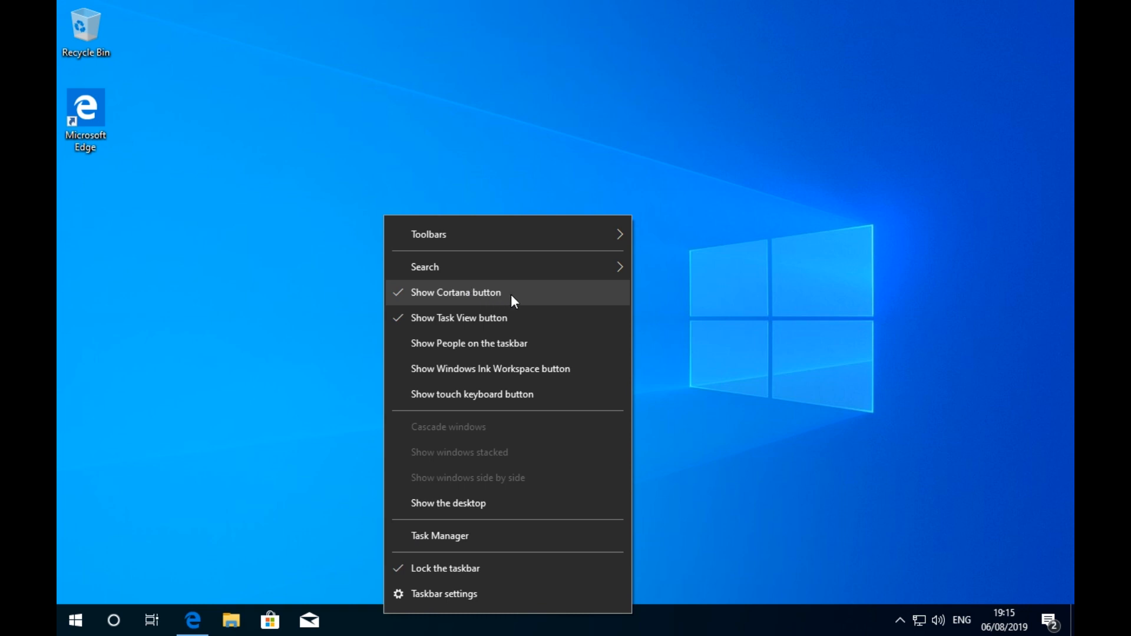
click(454, 292)
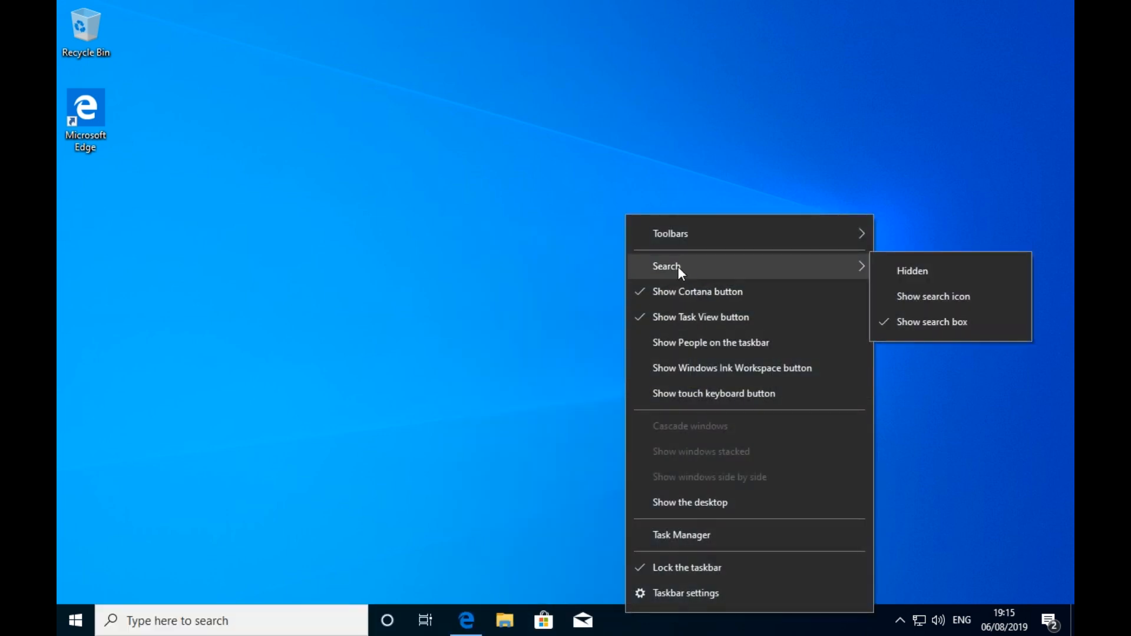
click(912, 271)
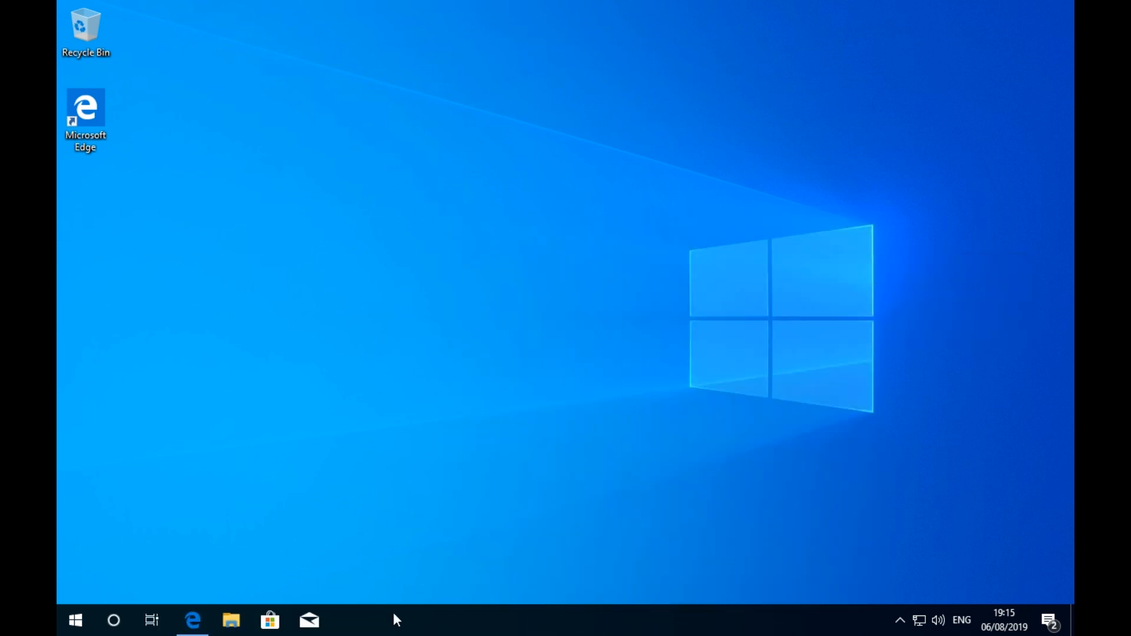
mouse_move(397, 498)
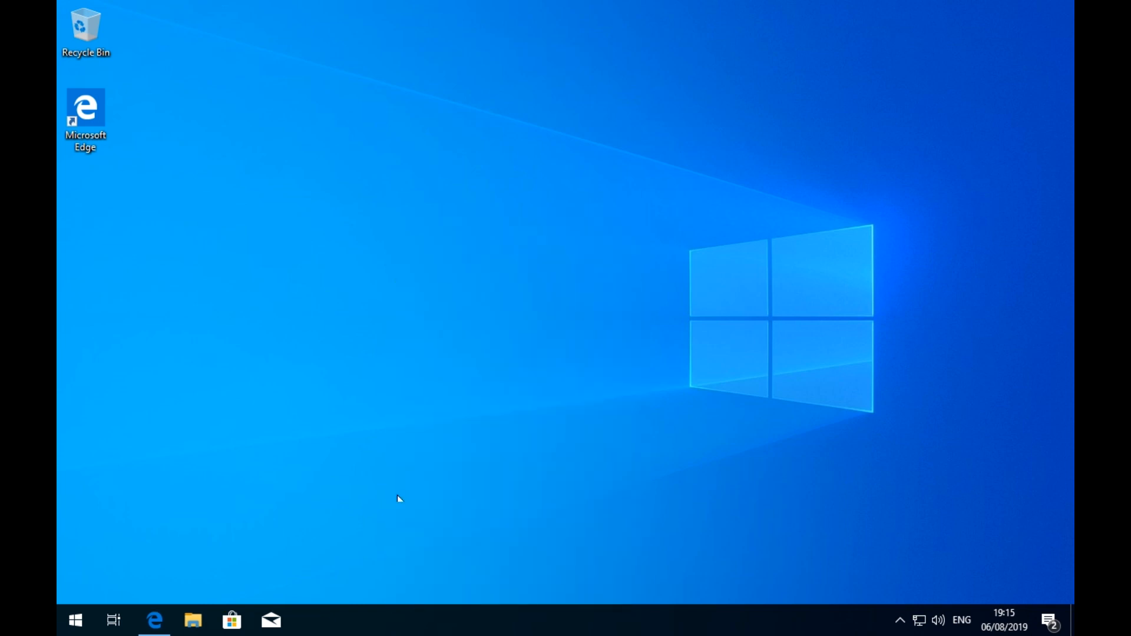
mouse_move(113, 621)
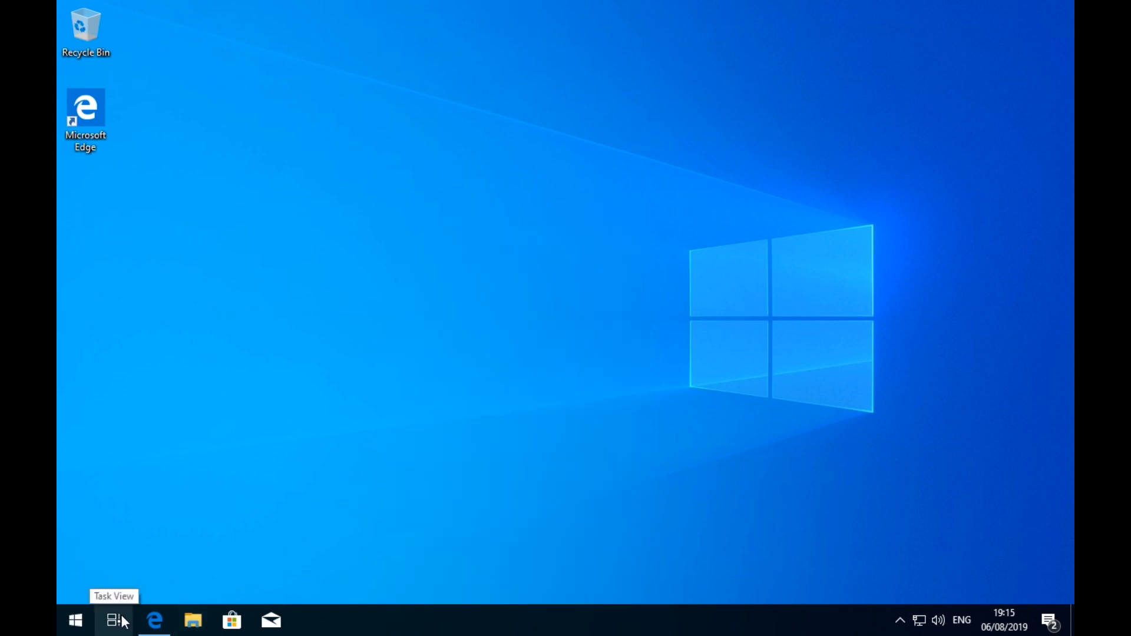
mouse_move(350, 631)
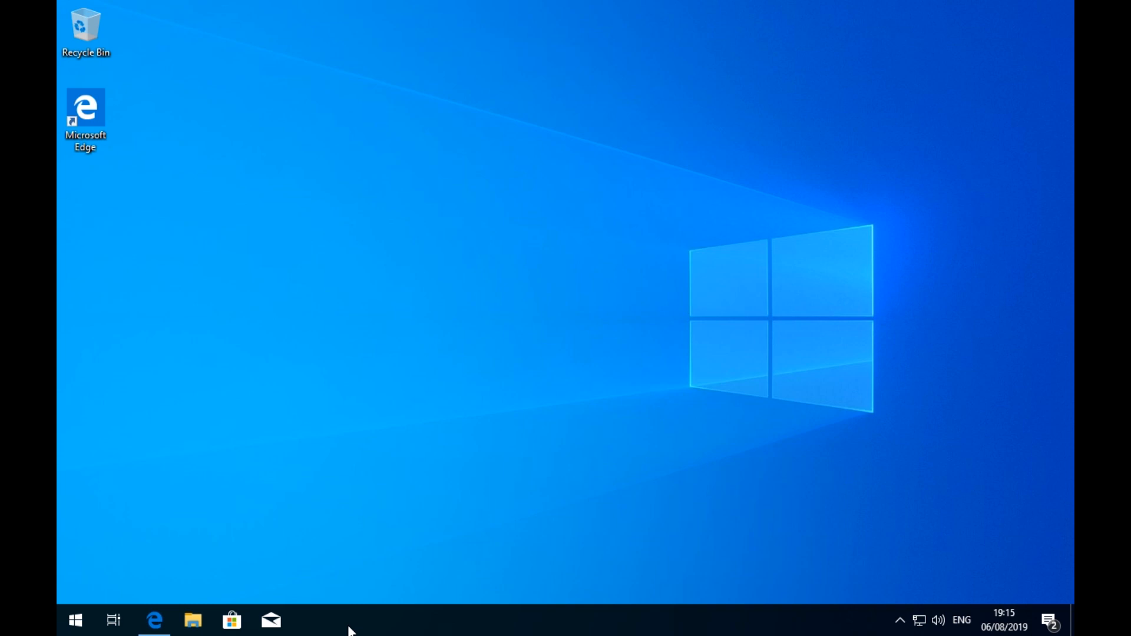
Uncheck Show Cortana button and Show Task View button on the taskbar
right_click(350, 618)
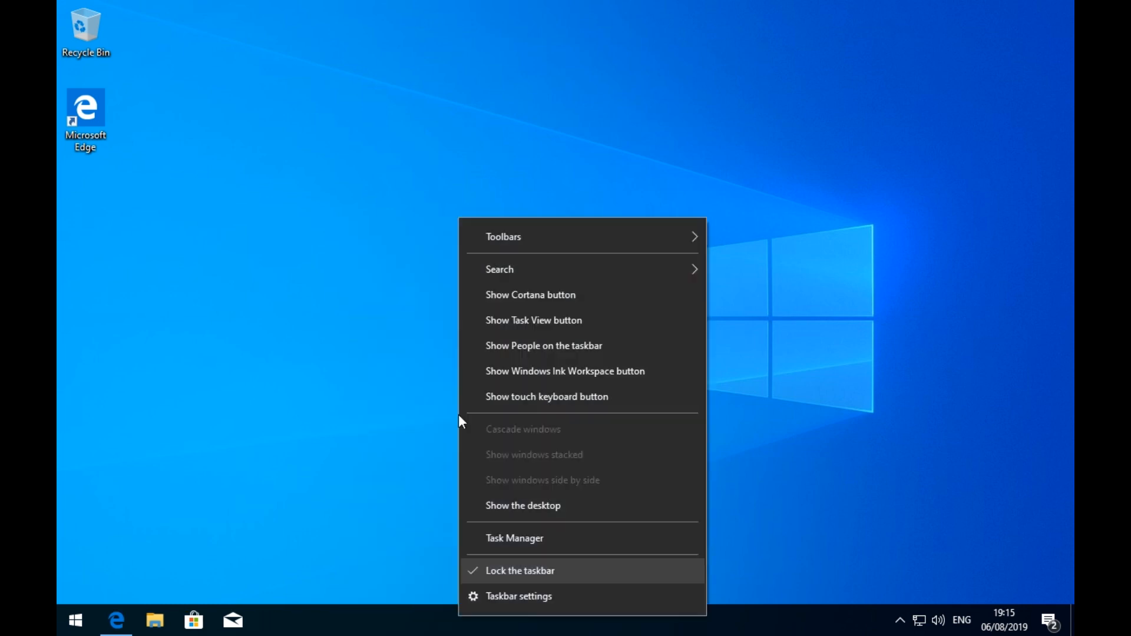
mouse_move(532, 320)
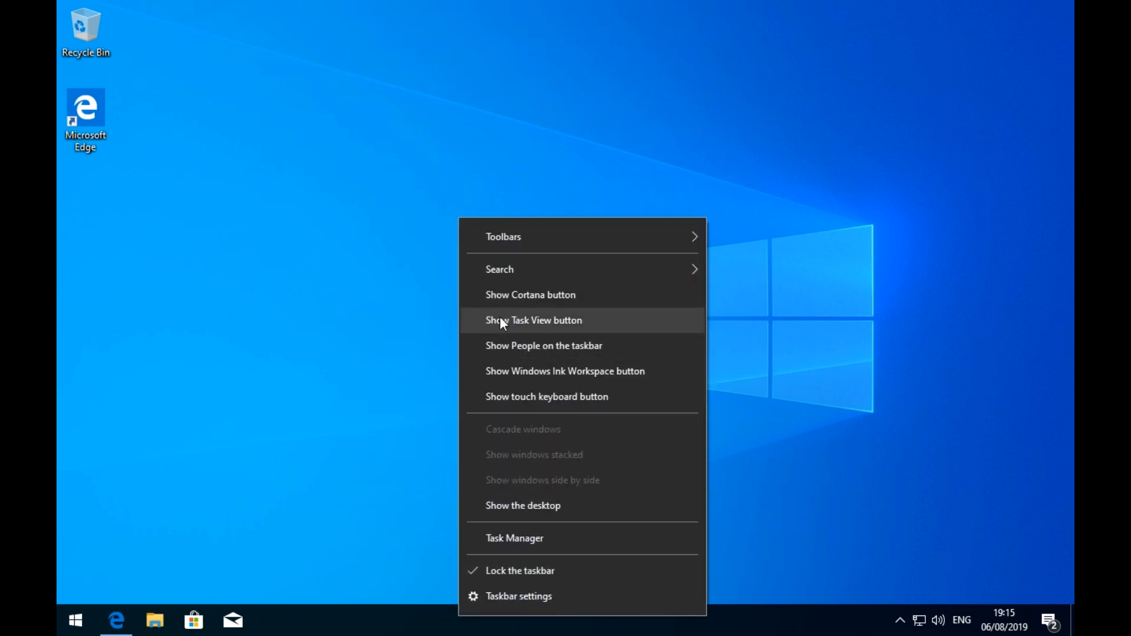
mouse_move(513, 350)
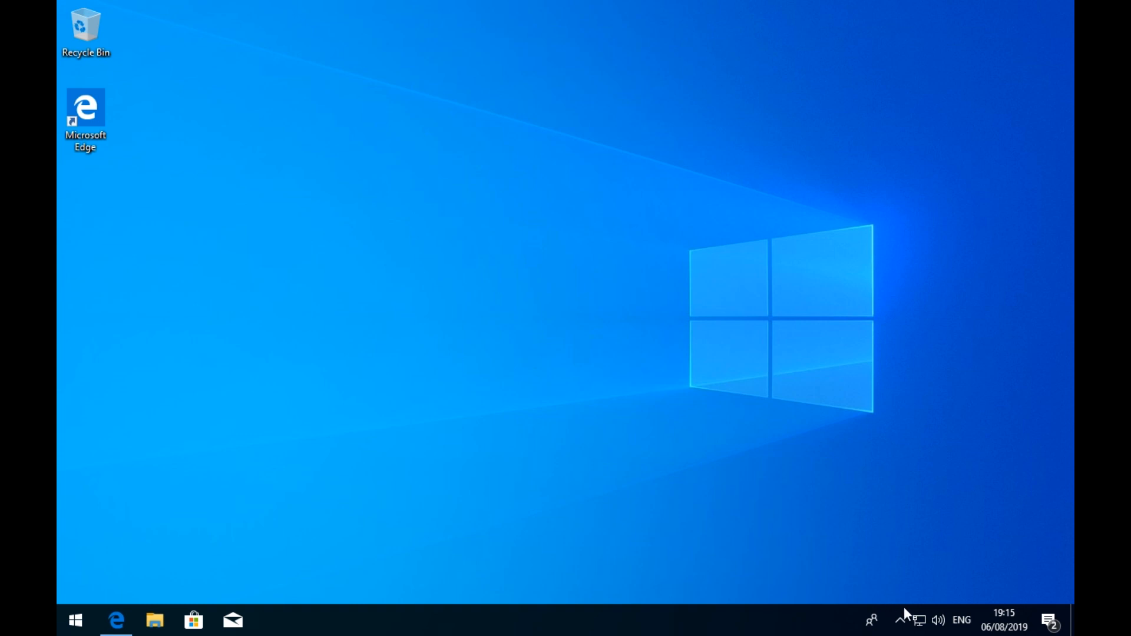
mouse_move(871, 621)
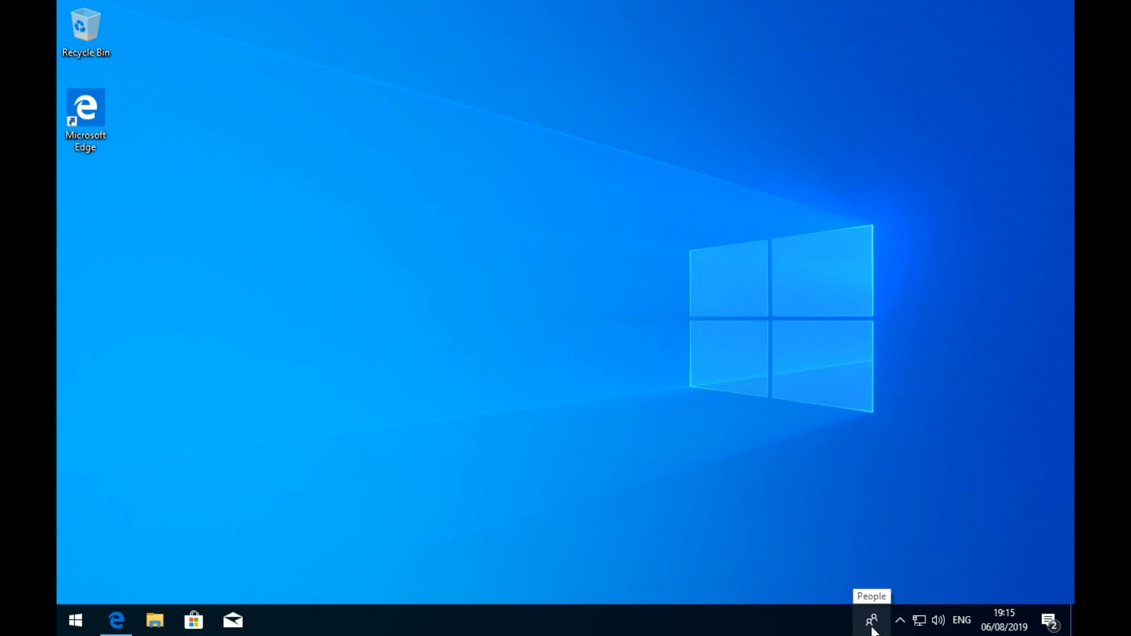
mouse_move(876, 609)
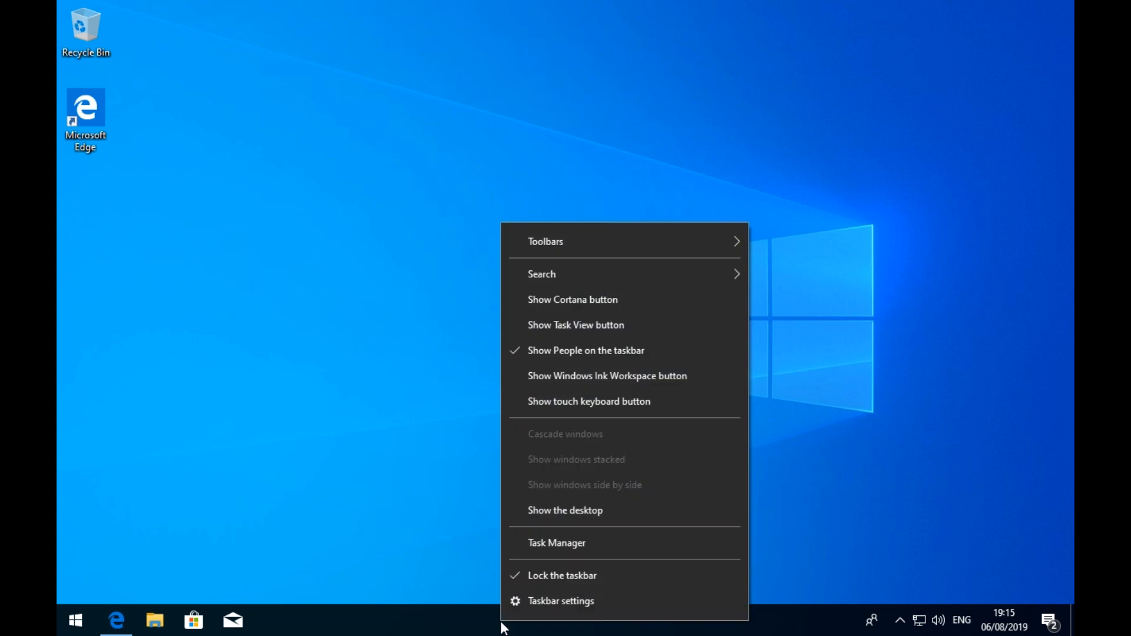
mouse_move(564, 358)
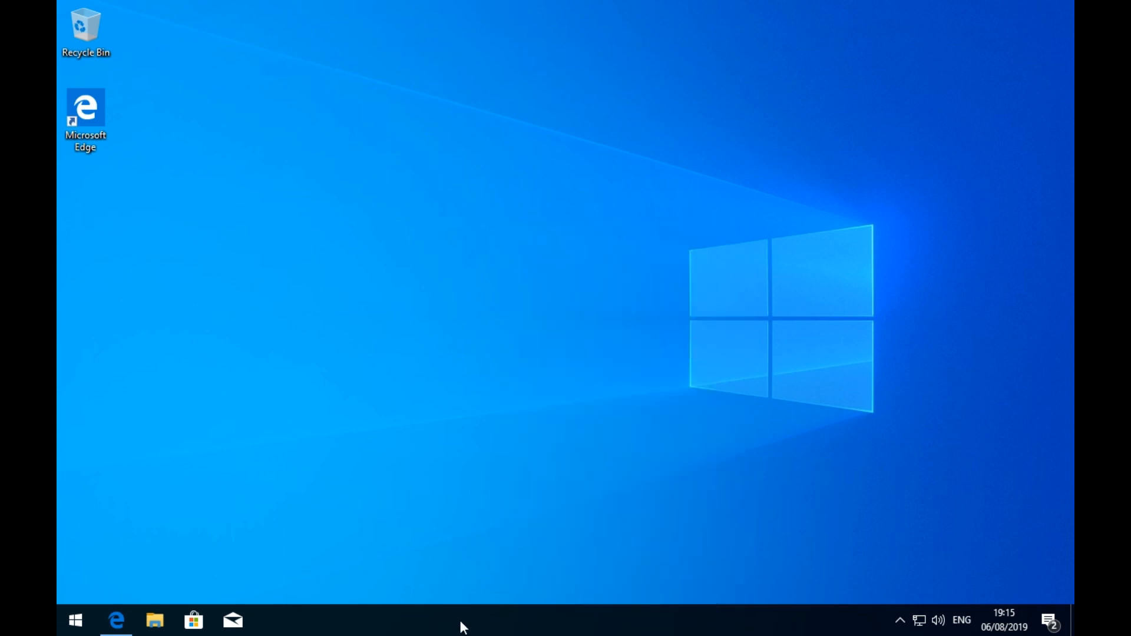
Toggle the Windows Ink Workspace taskbar button on, then hide it again
right_click(461, 624)
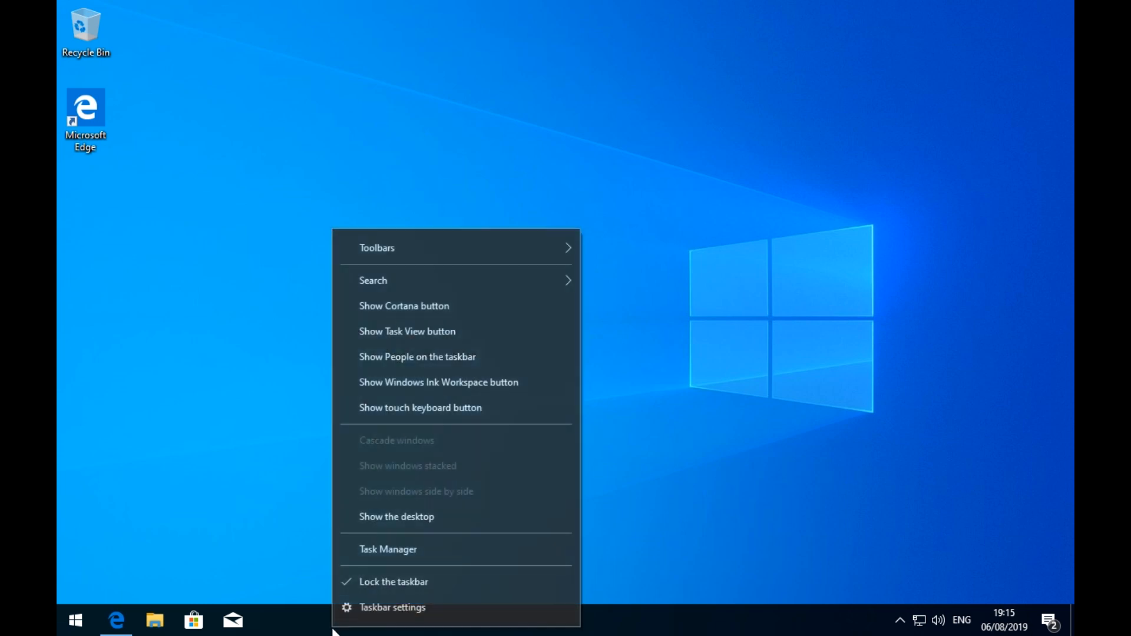
click(472, 383)
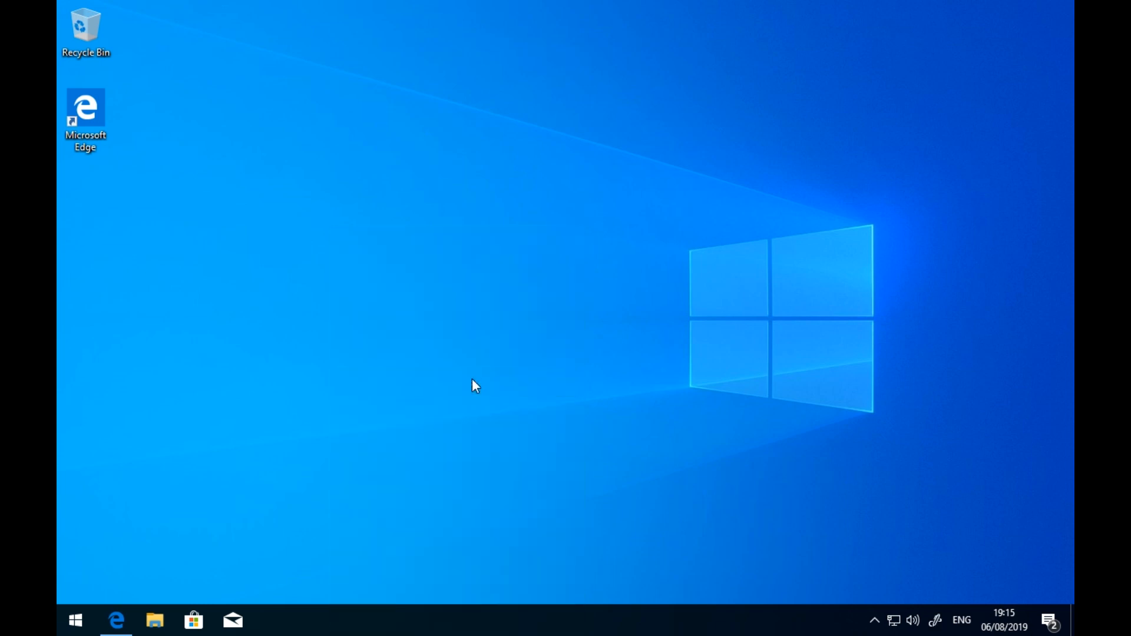
mouse_move(934, 620)
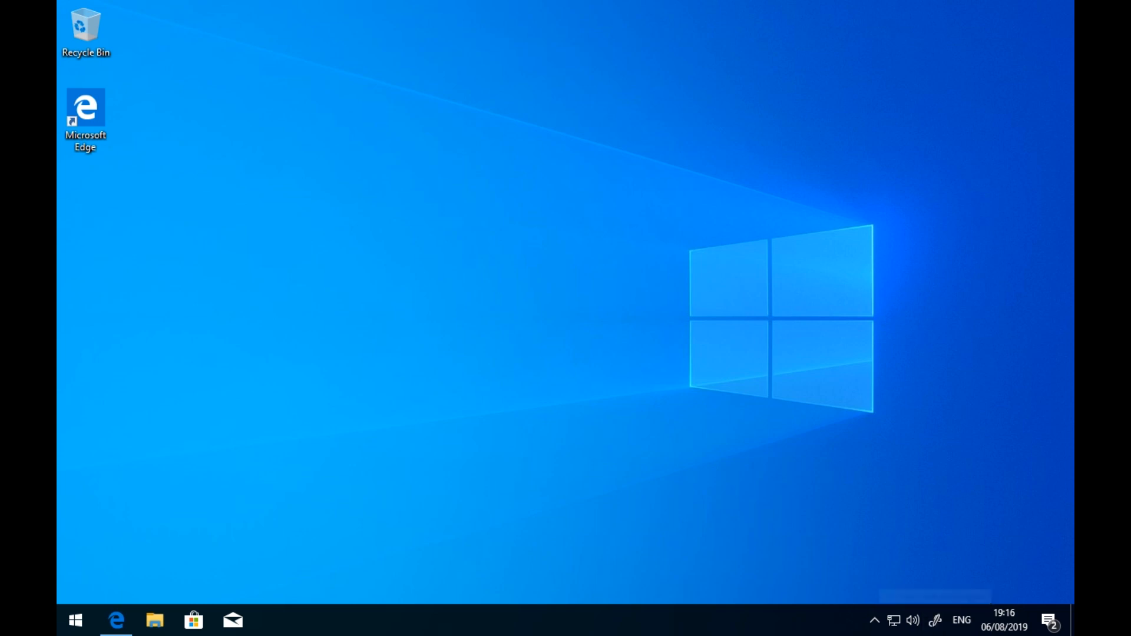
right_click(382, 621)
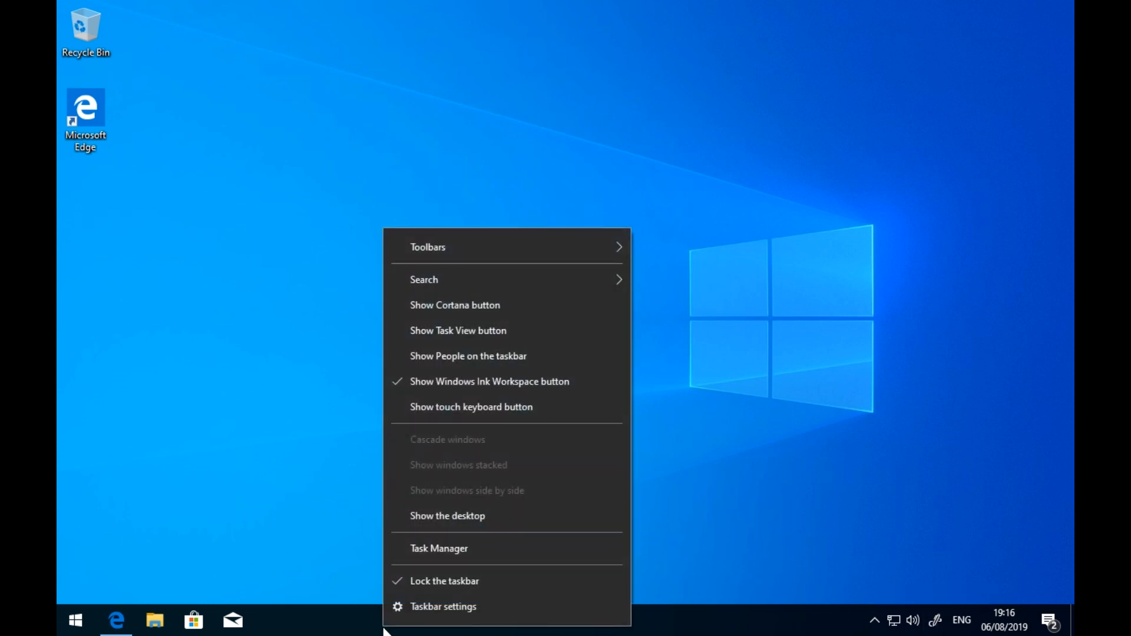
mouse_move(489, 381)
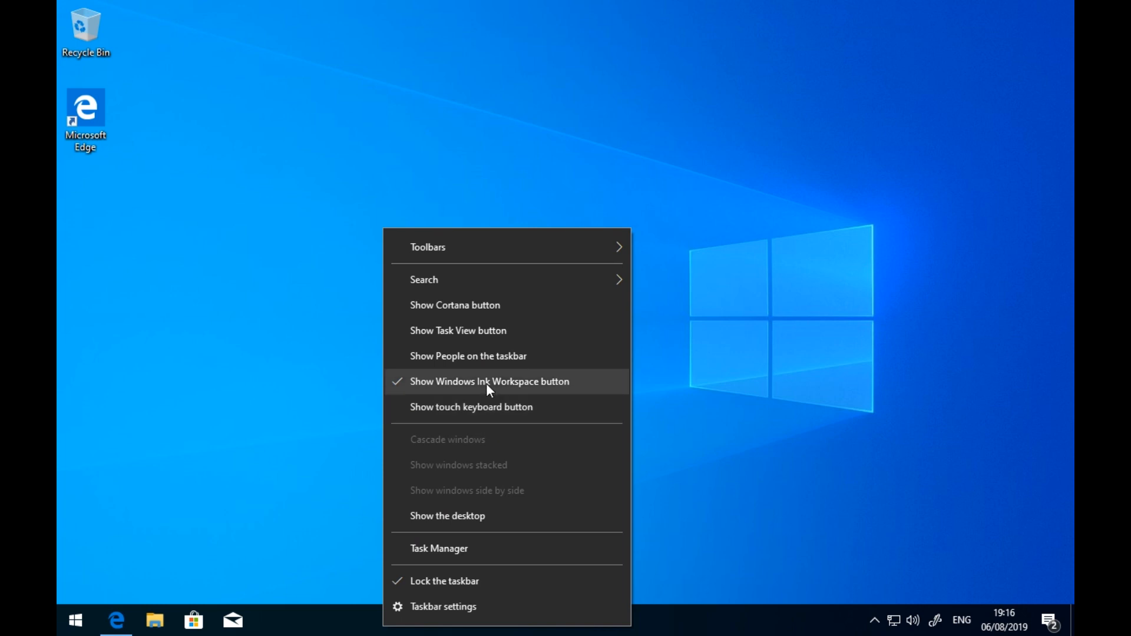
click(415, 550)
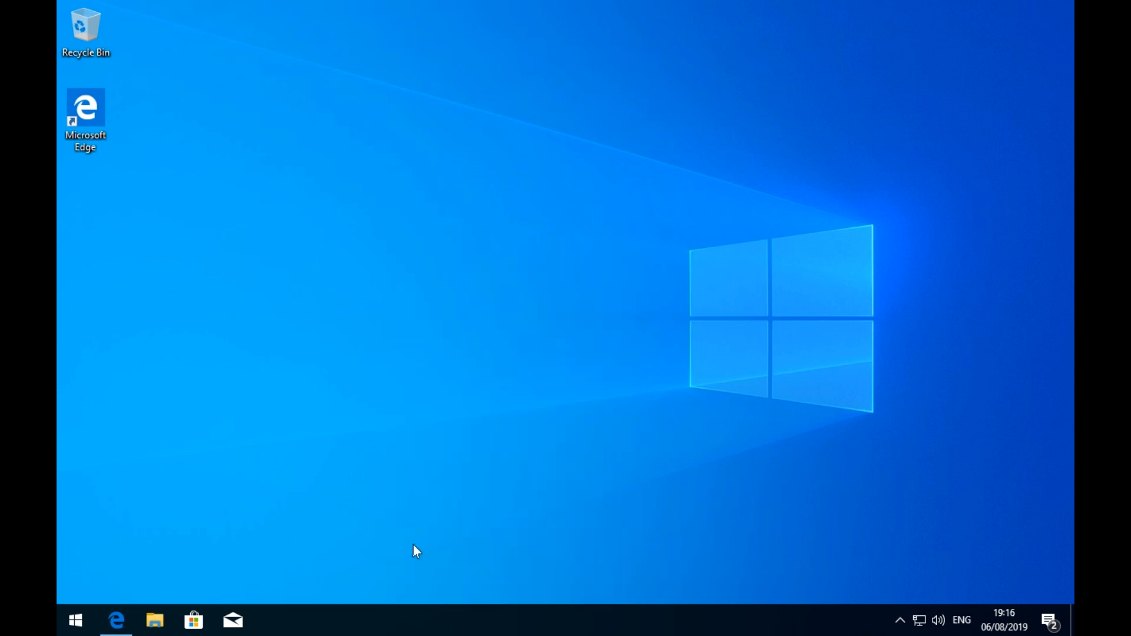
mouse_move(232, 619)
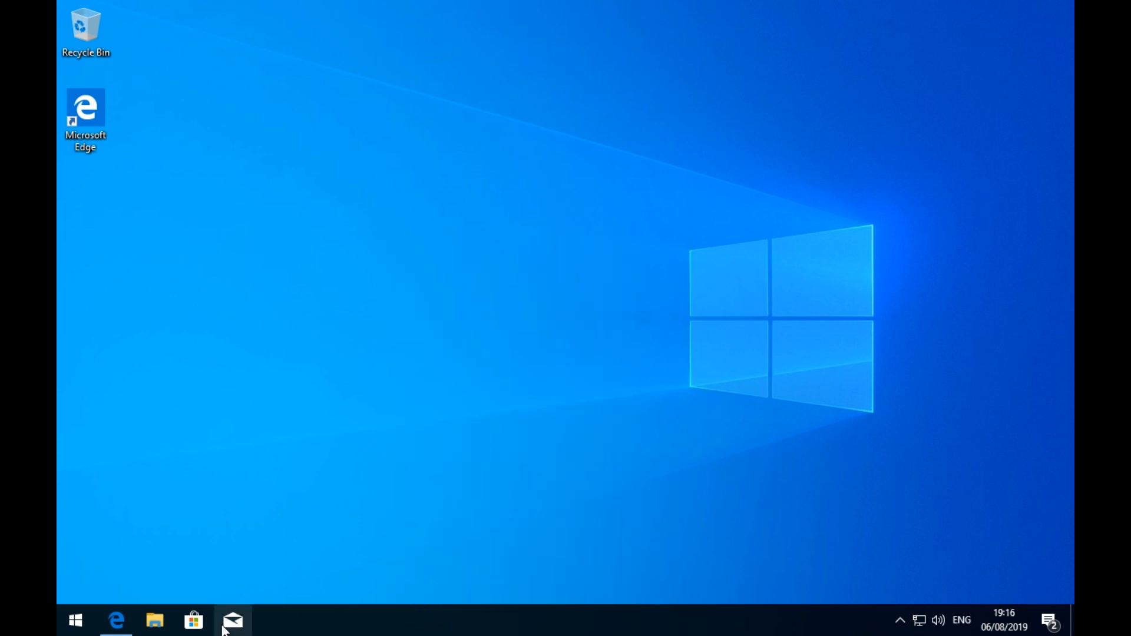
mouse_move(242, 625)
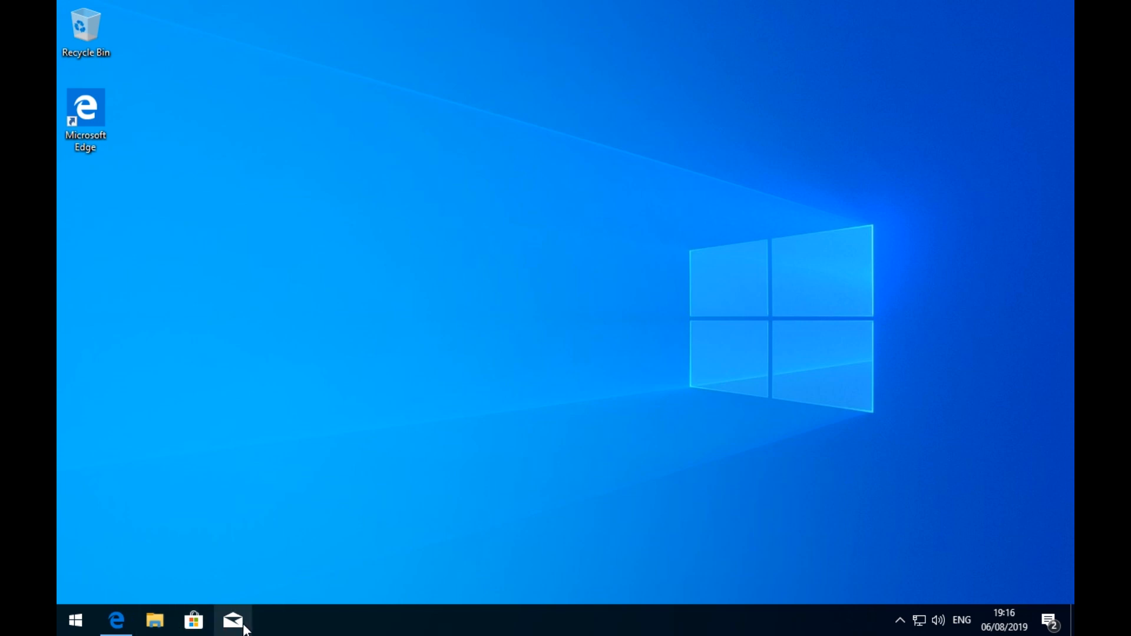
mouse_move(234, 625)
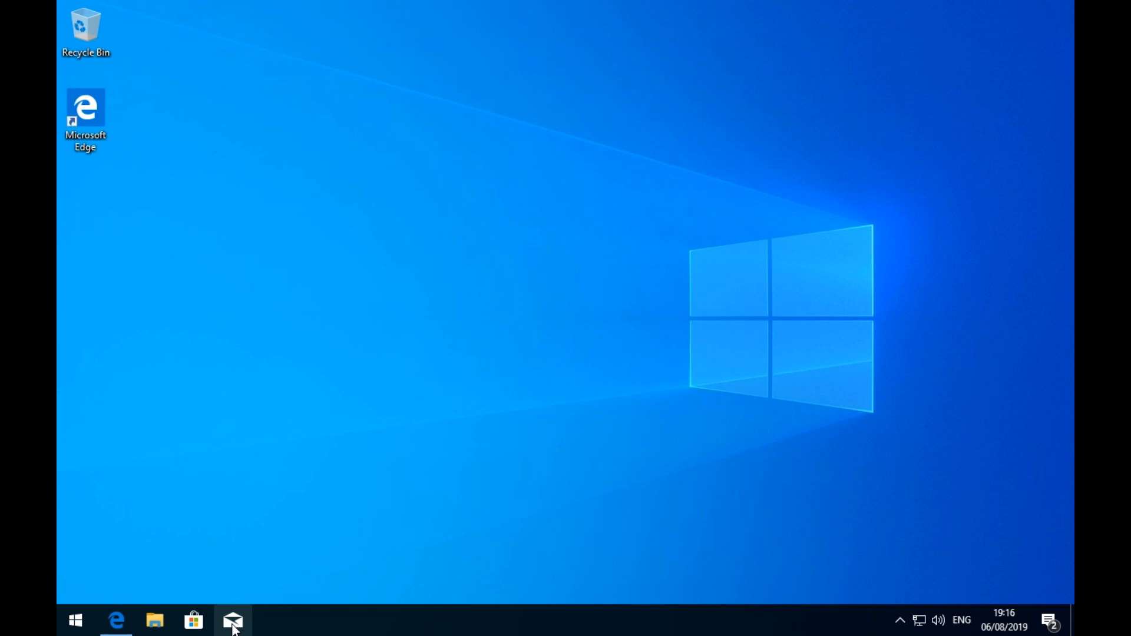
mouse_move(192, 621)
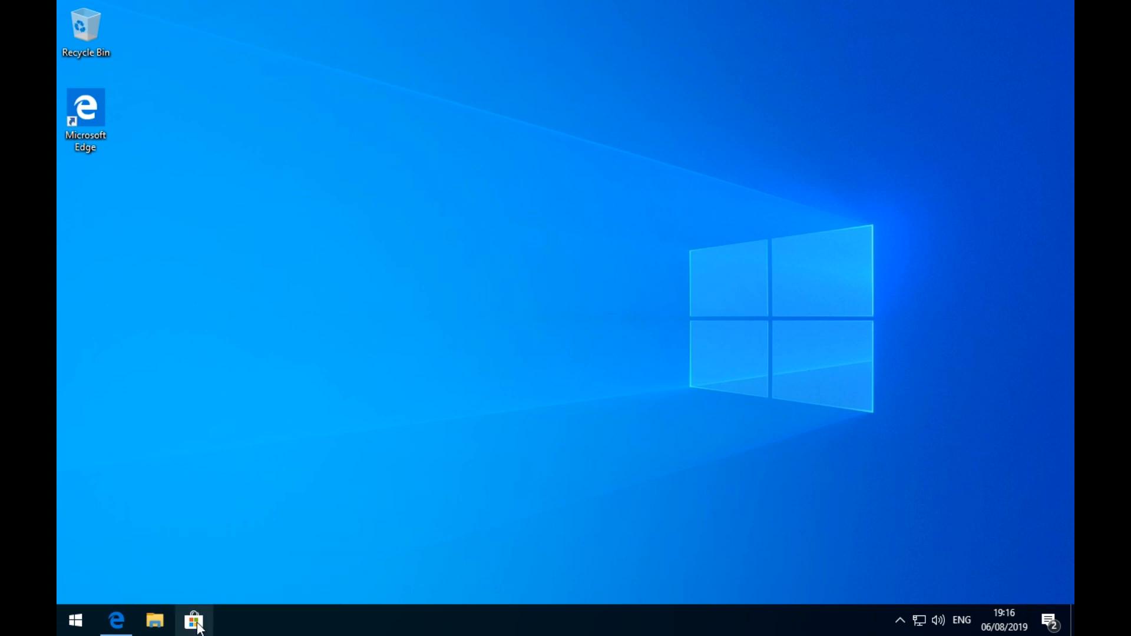
Unpin Microsoft Store from the taskbar and bring up the Start menu
right_click(193, 619)
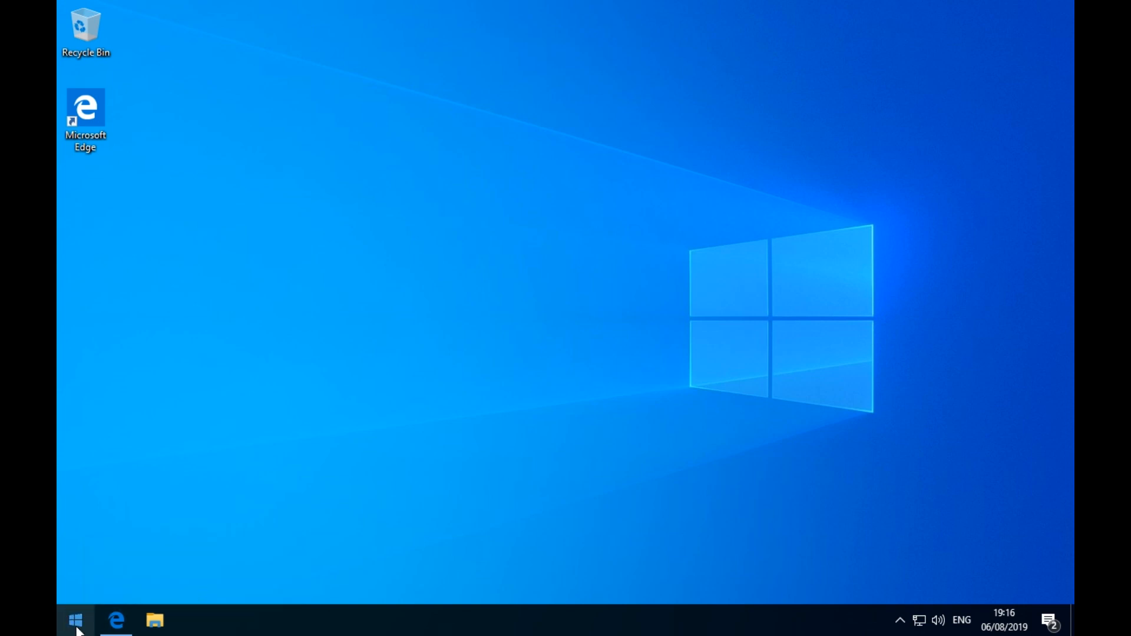
click(75, 620)
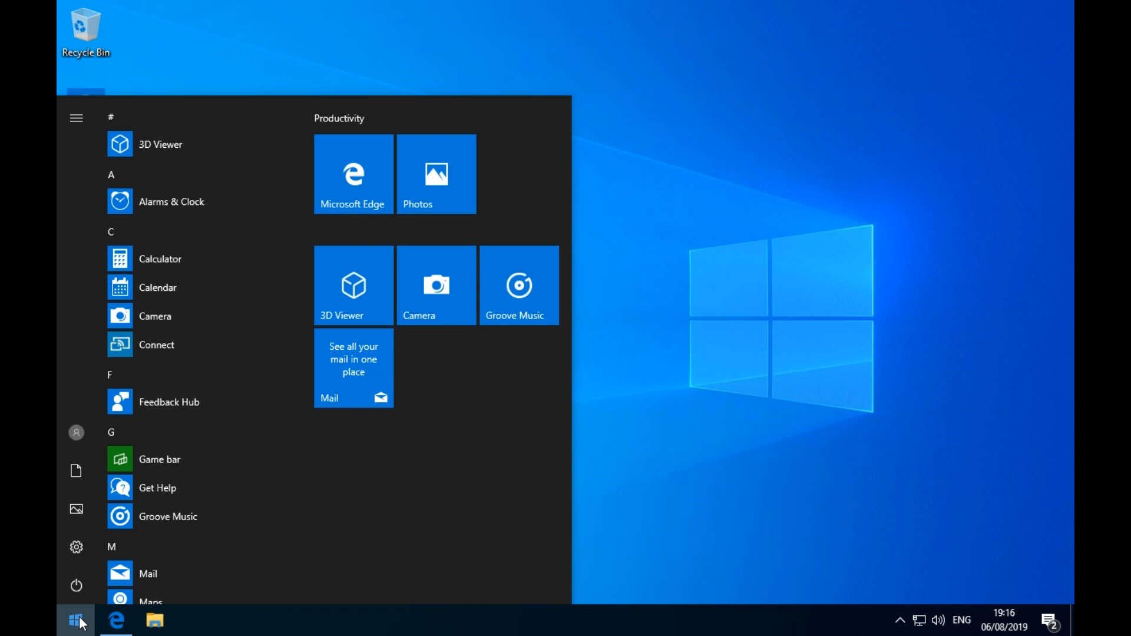
Search 'store' and pin Microsoft Store to Start from its result menu
text(store)
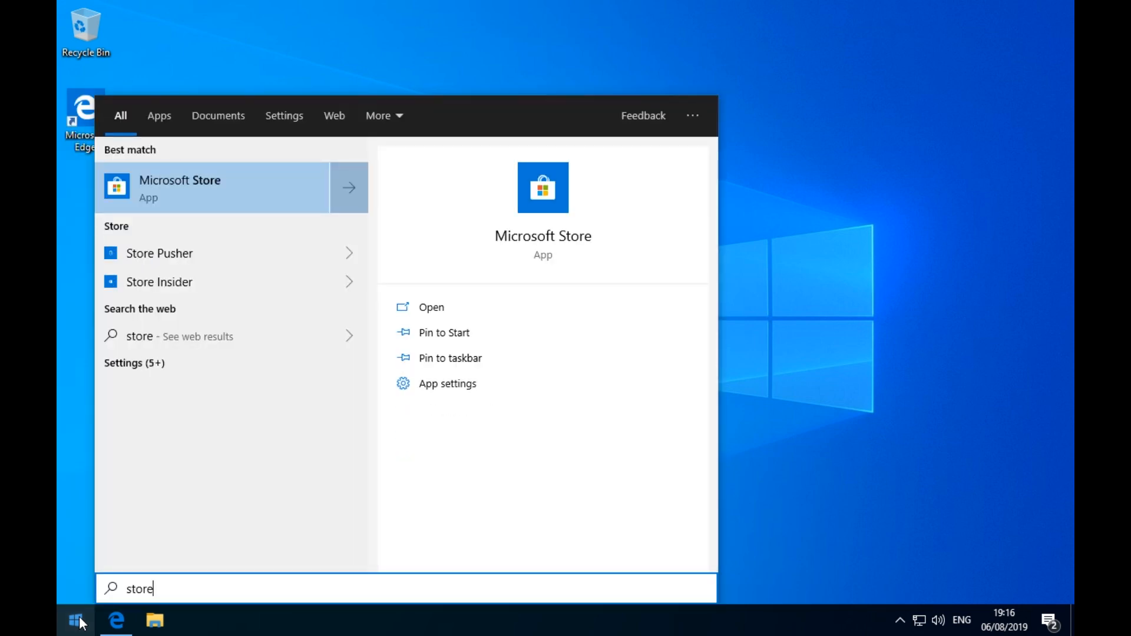
mouse_move(209, 193)
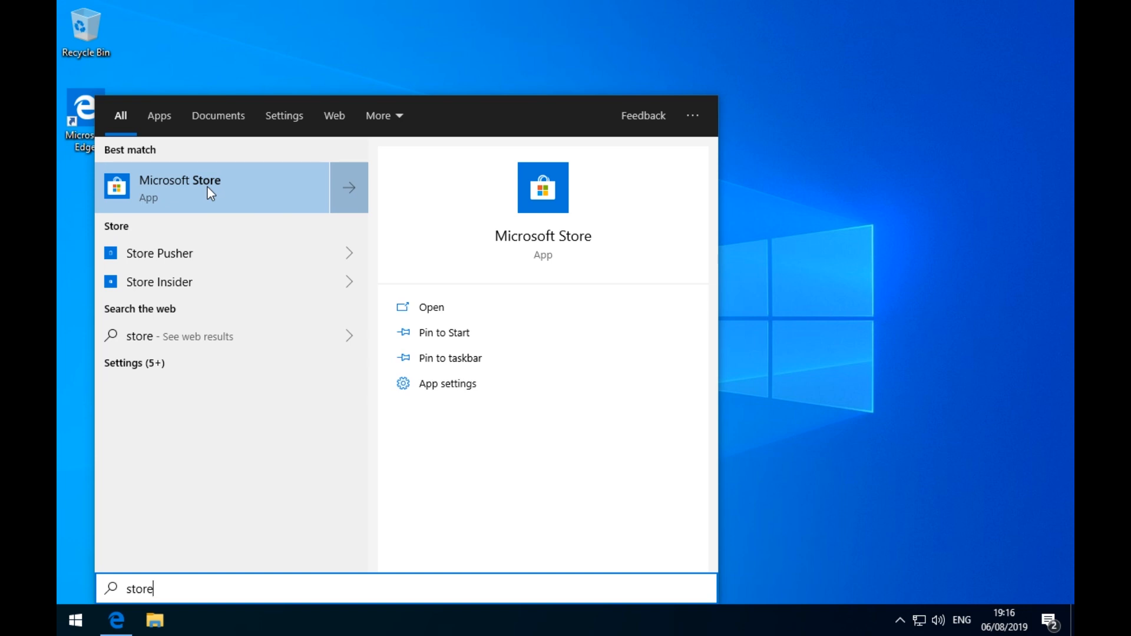
right_click(181, 187)
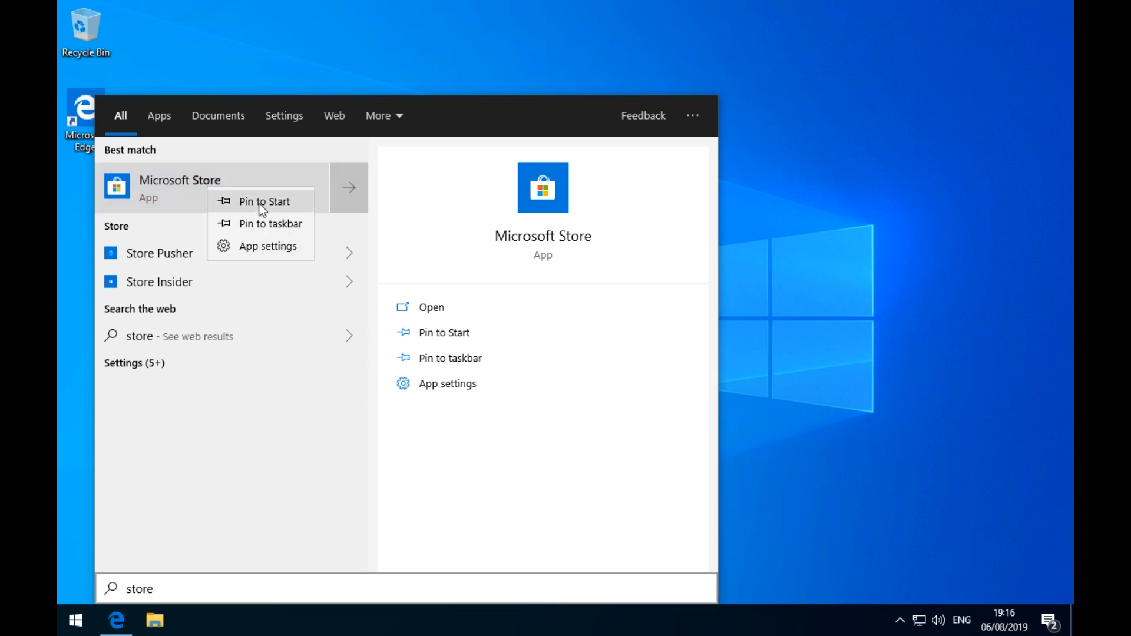
click(265, 202)
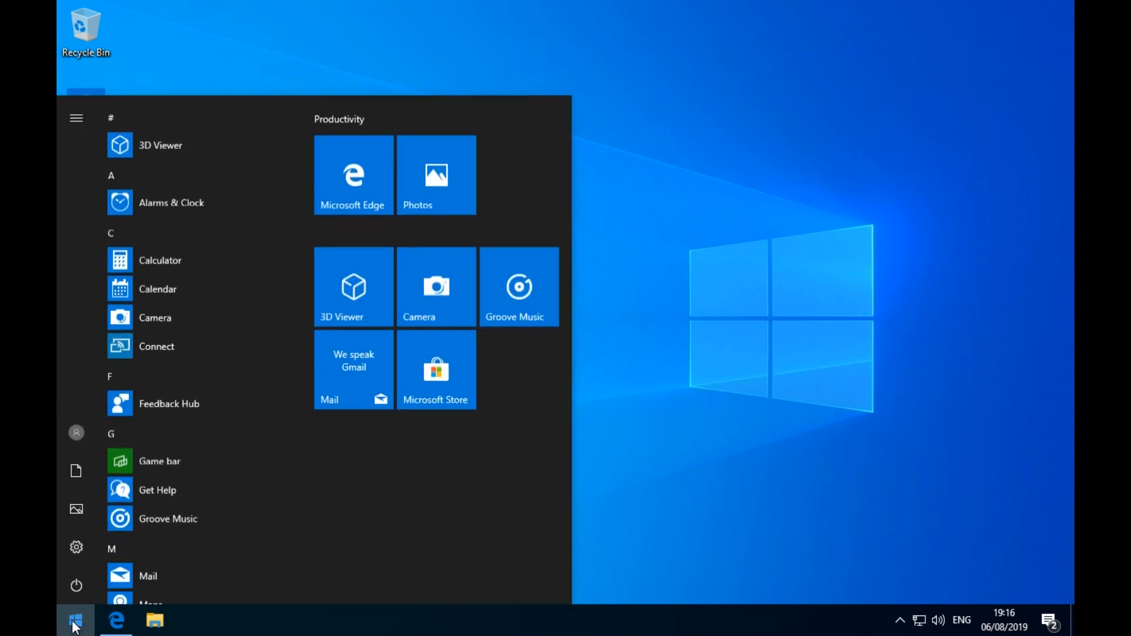
Search 'store' again, confirm Microsoft Store shows Unpin from Start, then bring up the taskbar menu
click(75, 620)
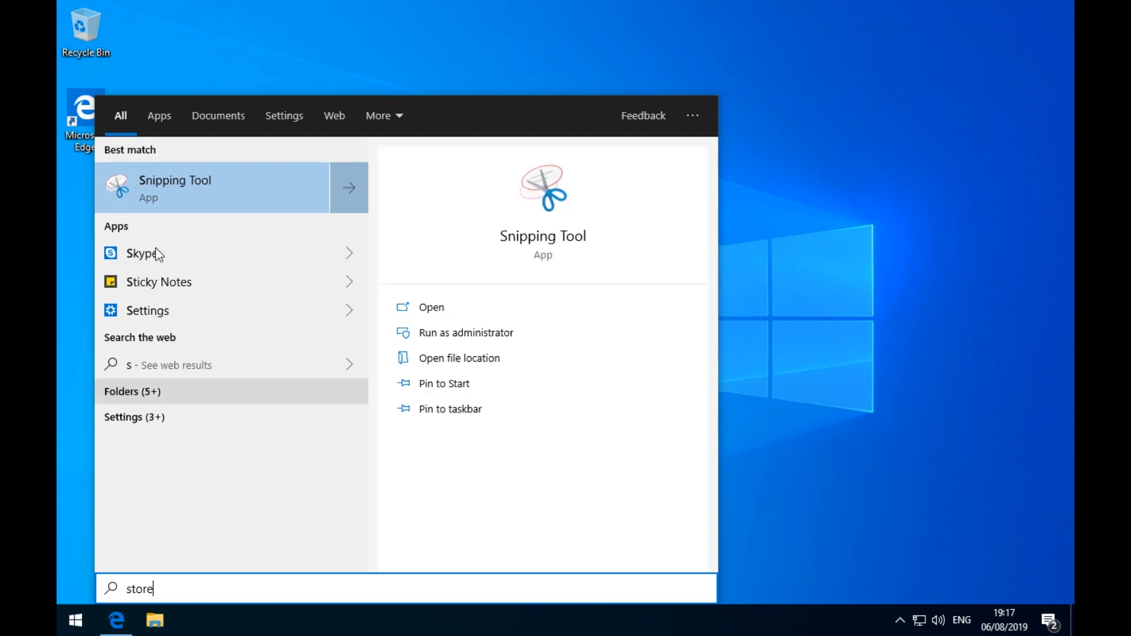
text(store)
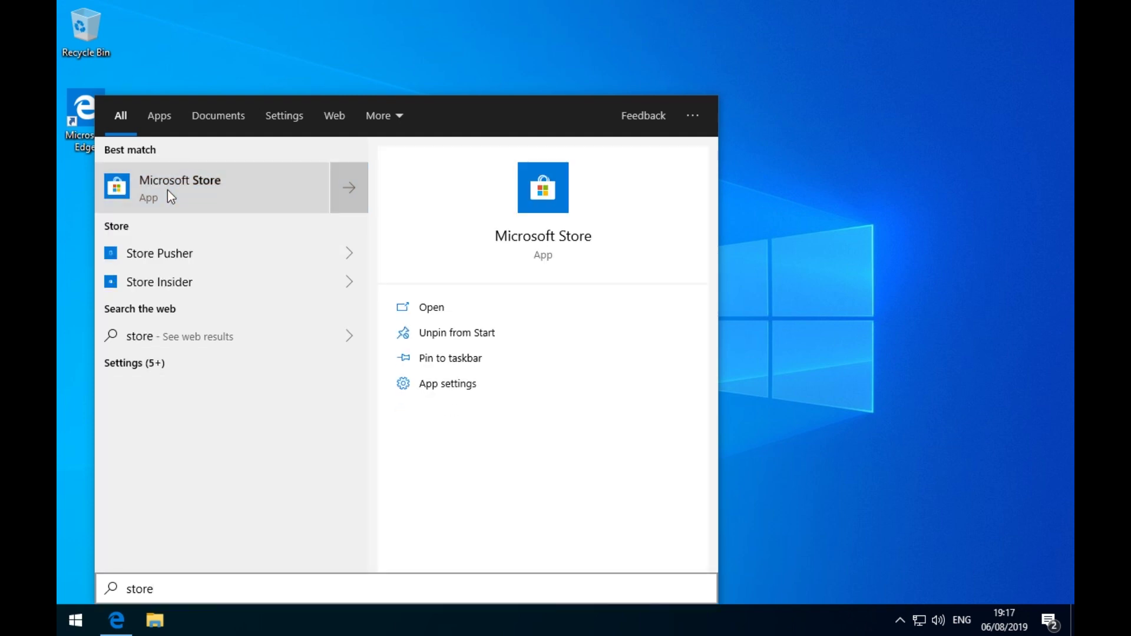
right_click(213, 187)
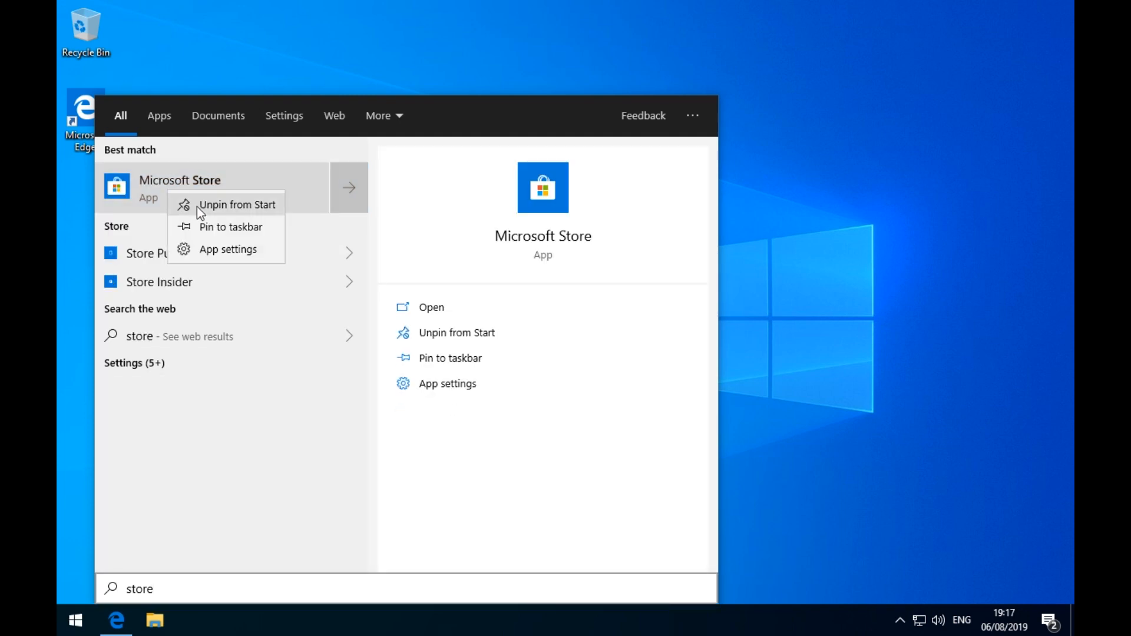
mouse_move(231, 226)
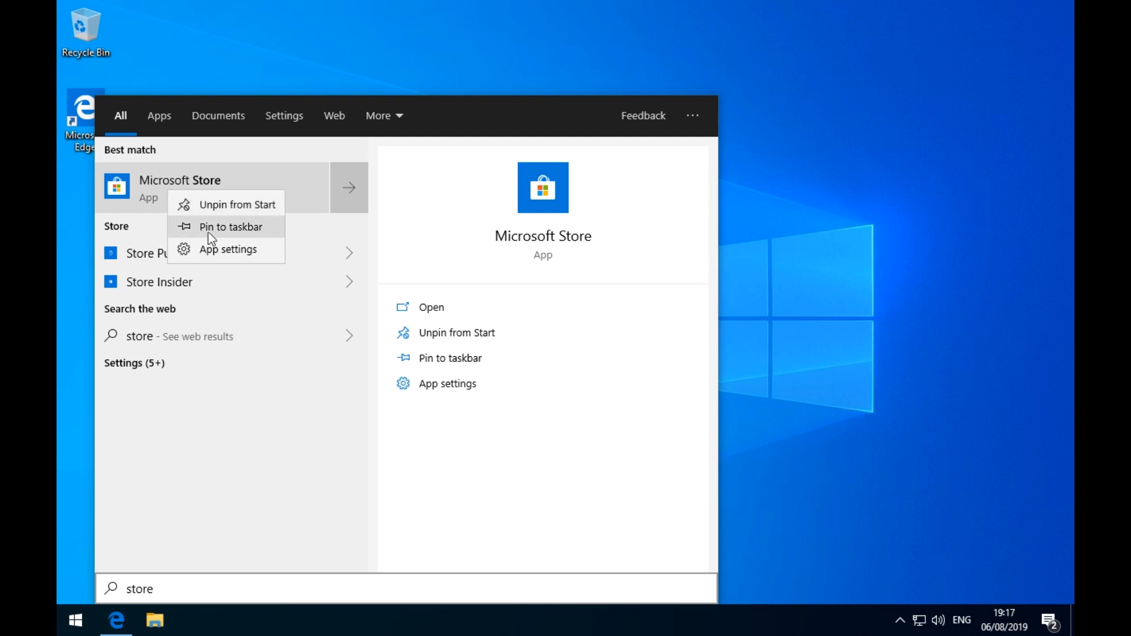
mouse_move(214, 229)
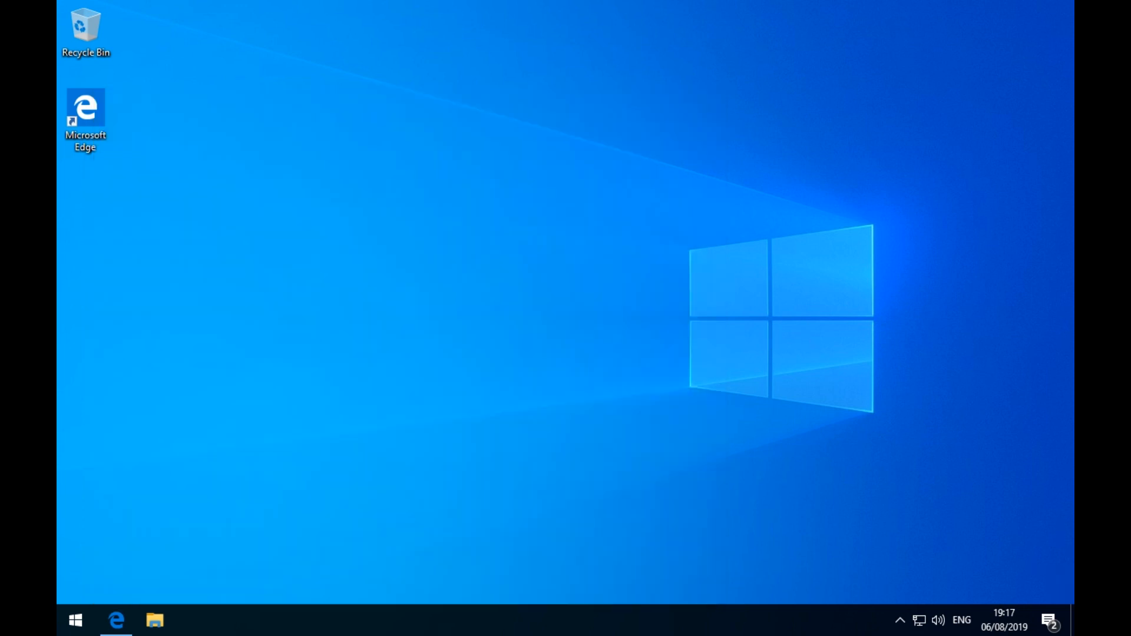
mouse_move(647, 622)
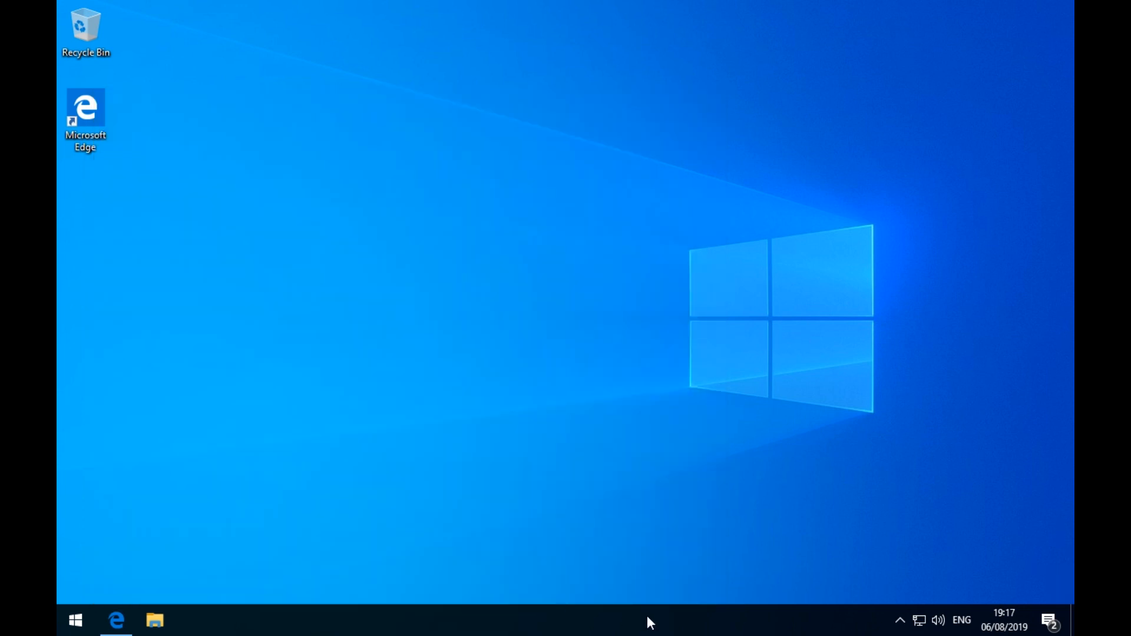
right_click(649, 621)
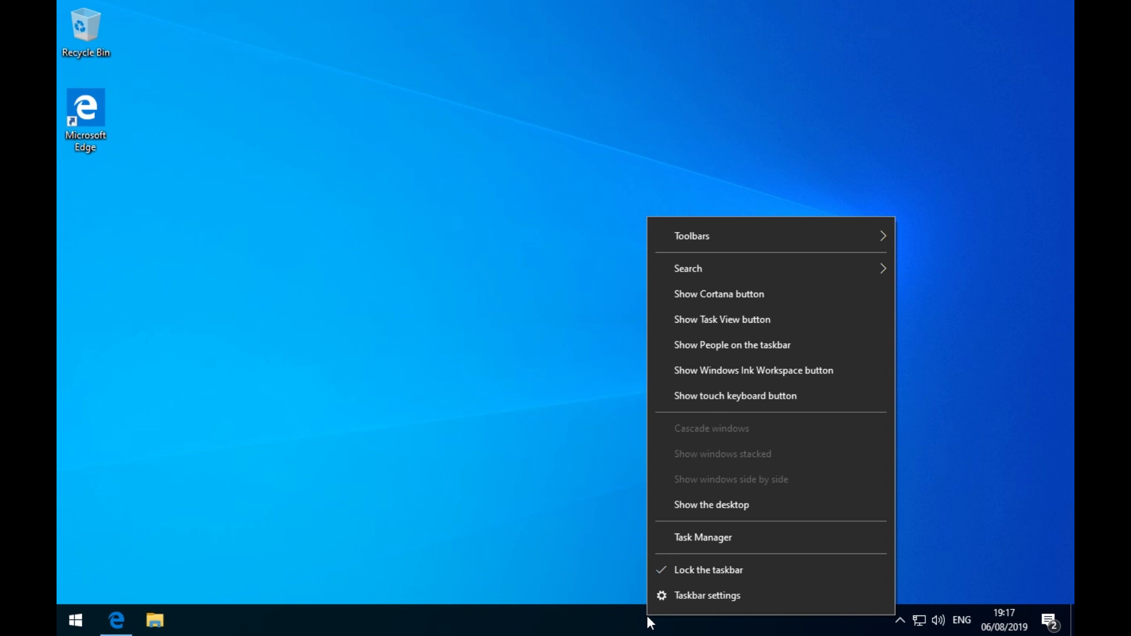